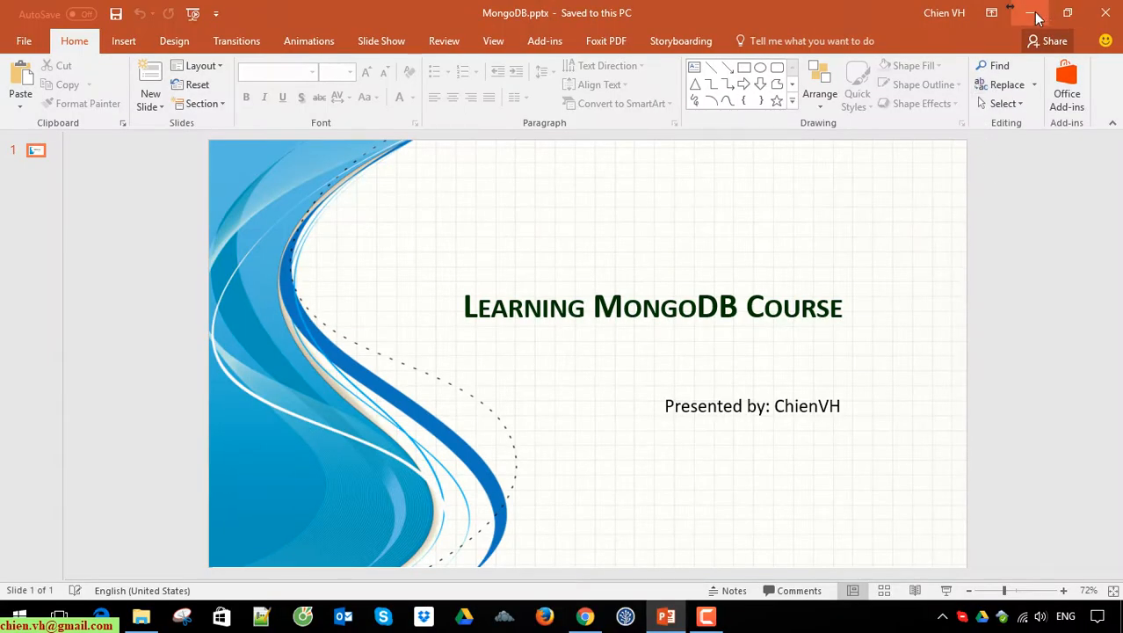
Minimize PowerPoint to reveal File Explorer at D:\Mongo\MongoDB\bin.
left_click(1035, 12)
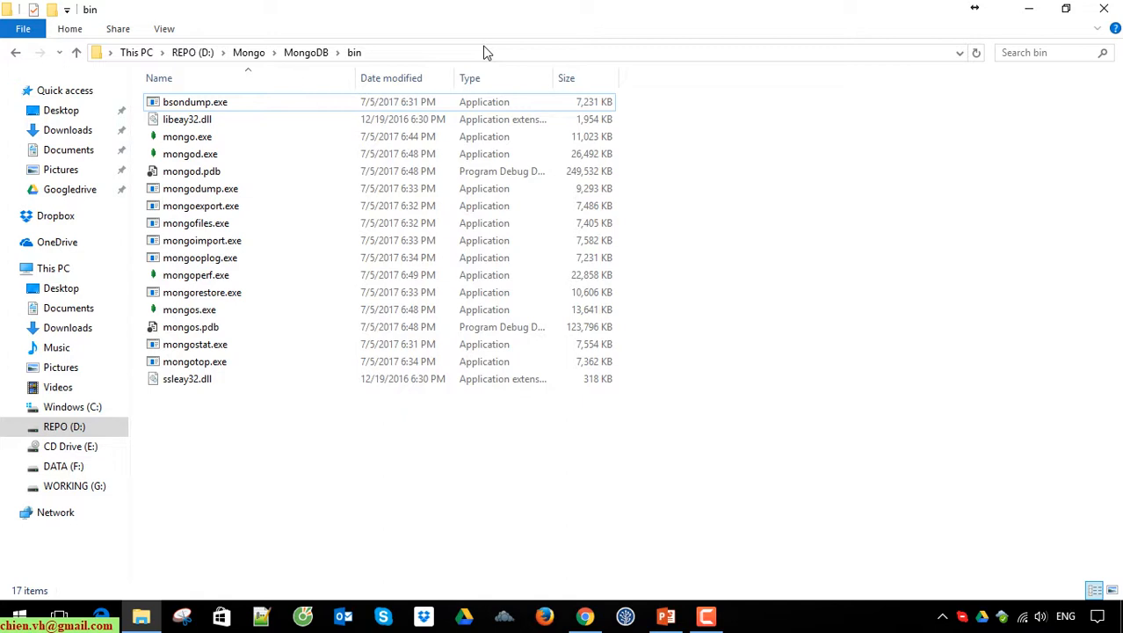
mouse_move(491, 58)
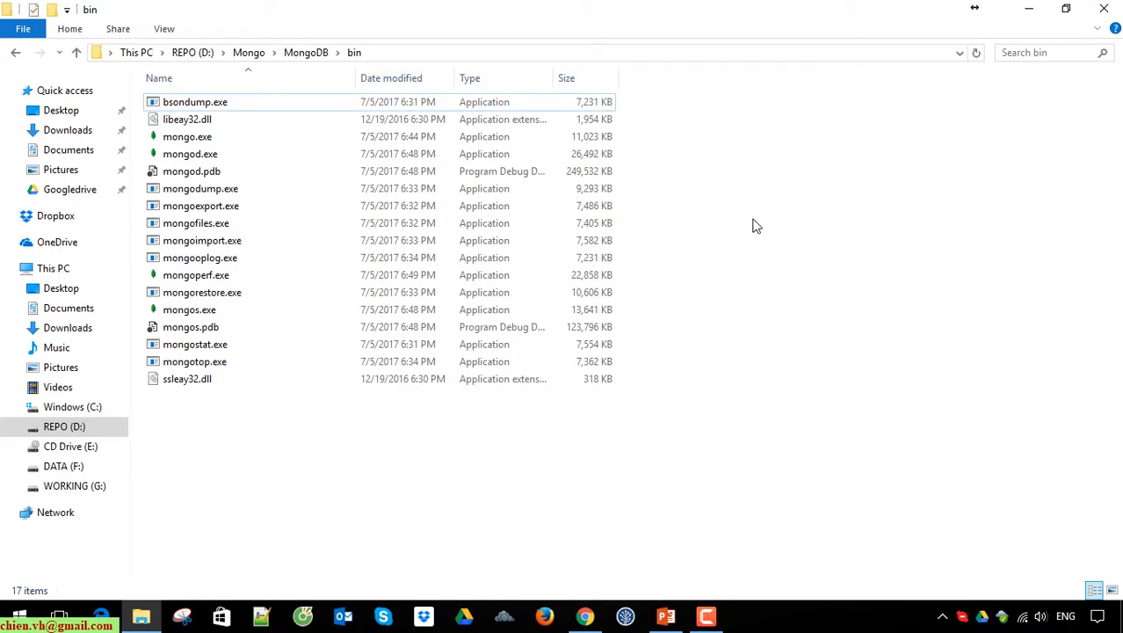
mouse_move(746, 228)
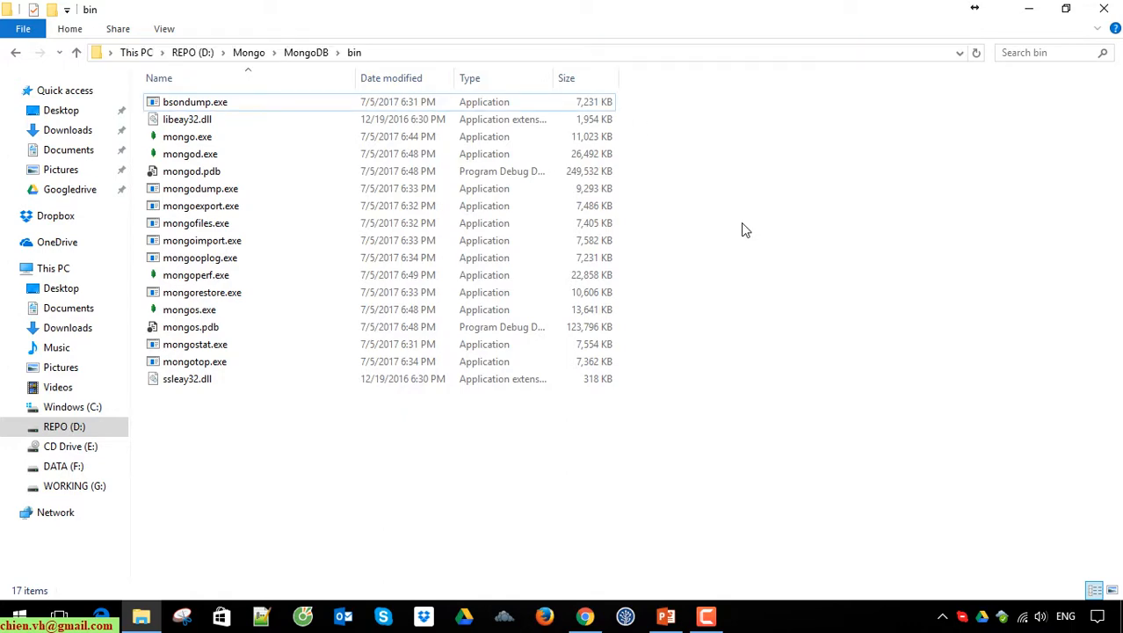
Launch Command Prompt and begin the command D:\Mongo\MongoDB\bin\mongod.exe --dbpath.
left_click(13, 615)
type("com")
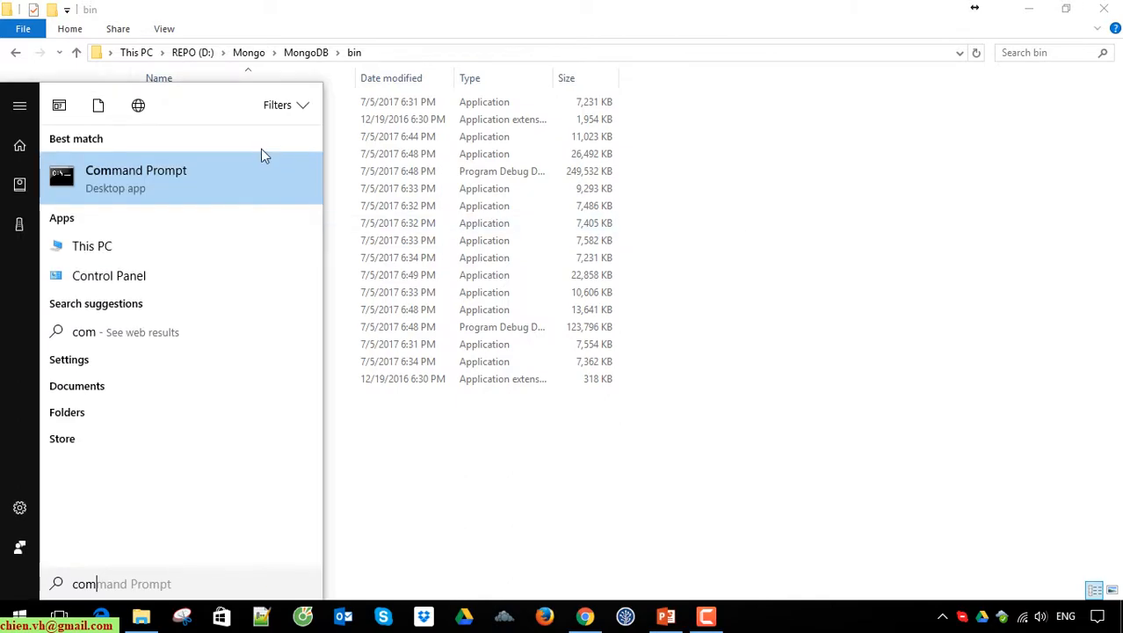
left_click(135, 178)
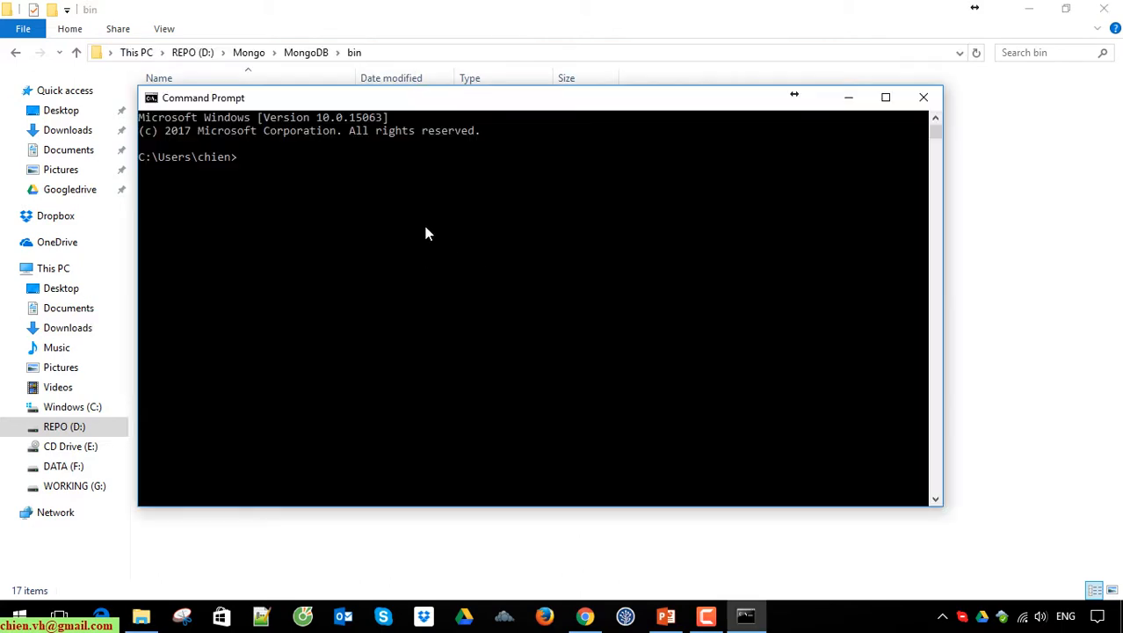
type("D:\\Mongo\\MongoDB\\bin\\m")
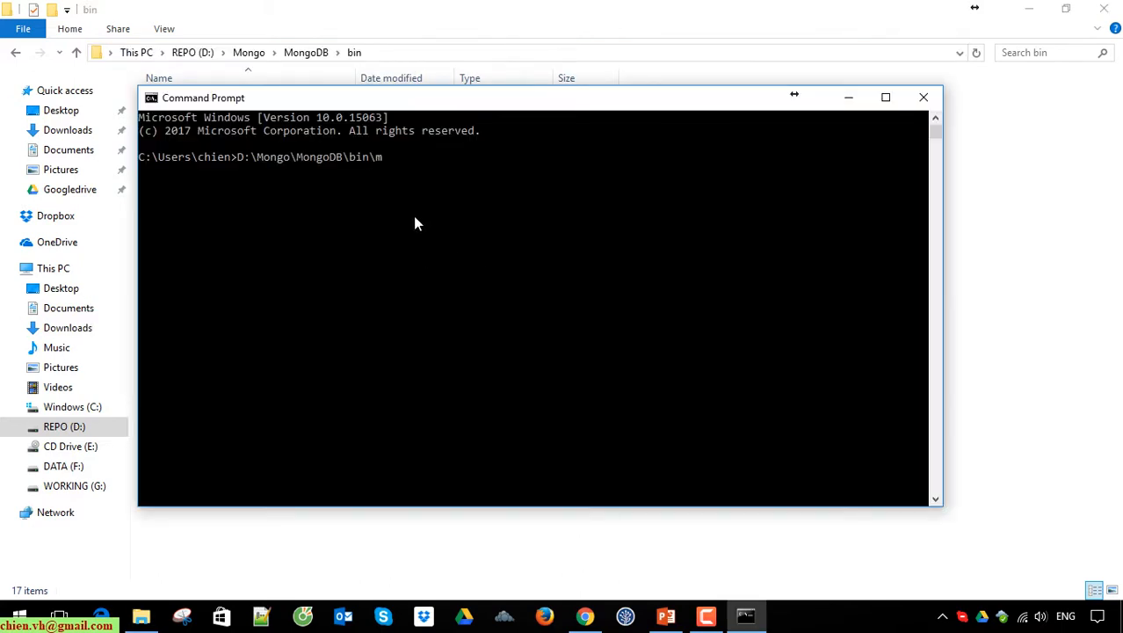
type("ongod.exe")
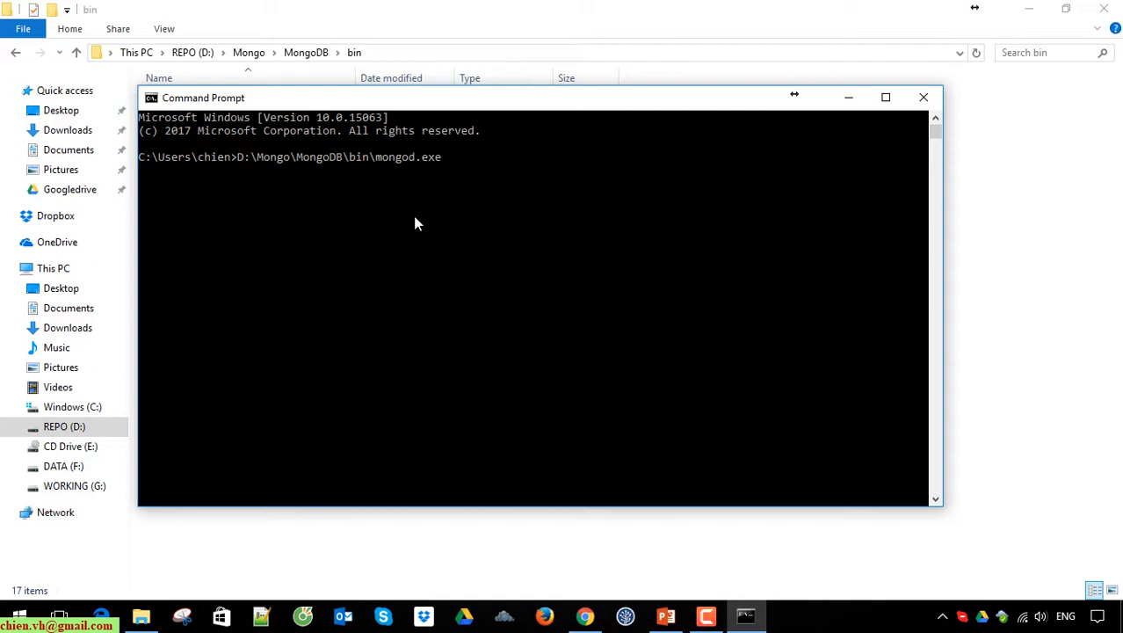
type("--")
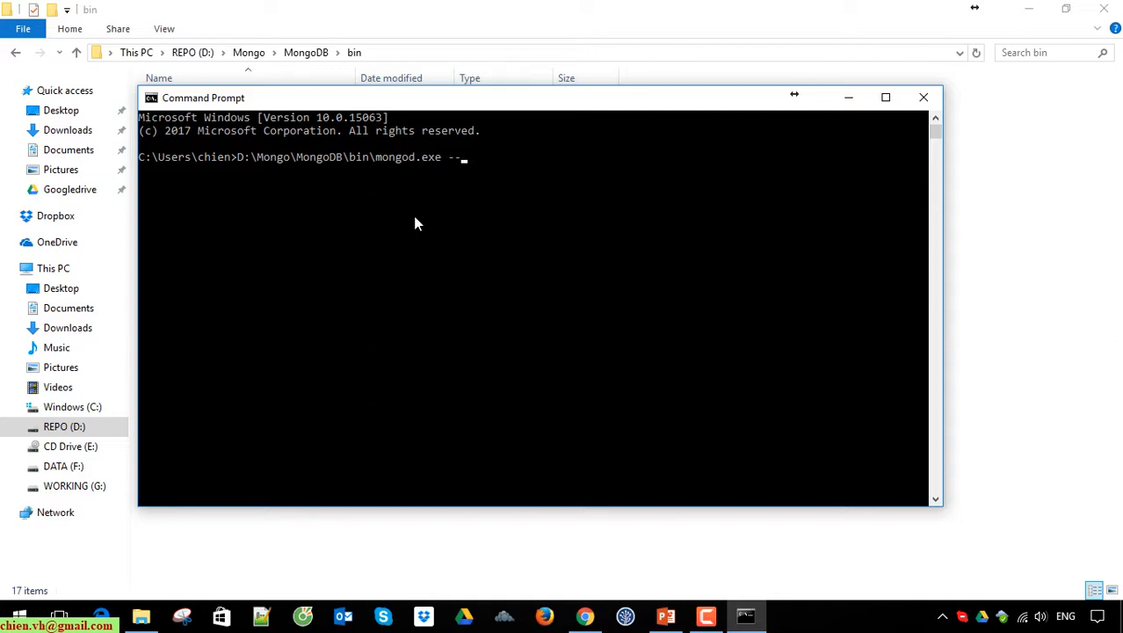
type("dbpath")
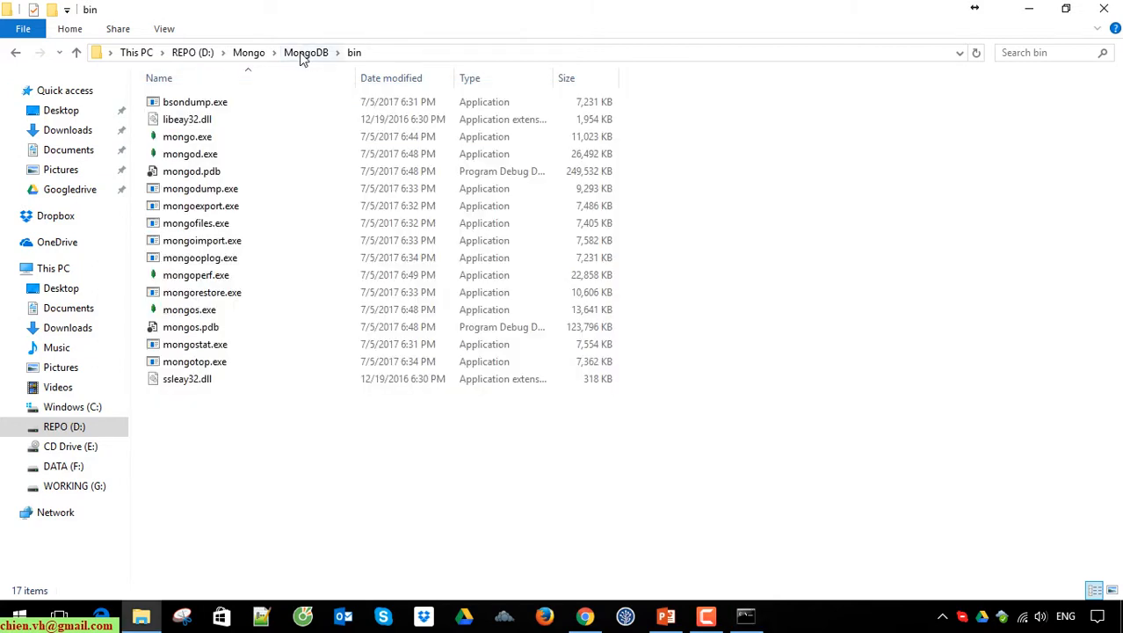
Navigate from the Mongo folder into data\db to find the database path.
left_click(249, 52)
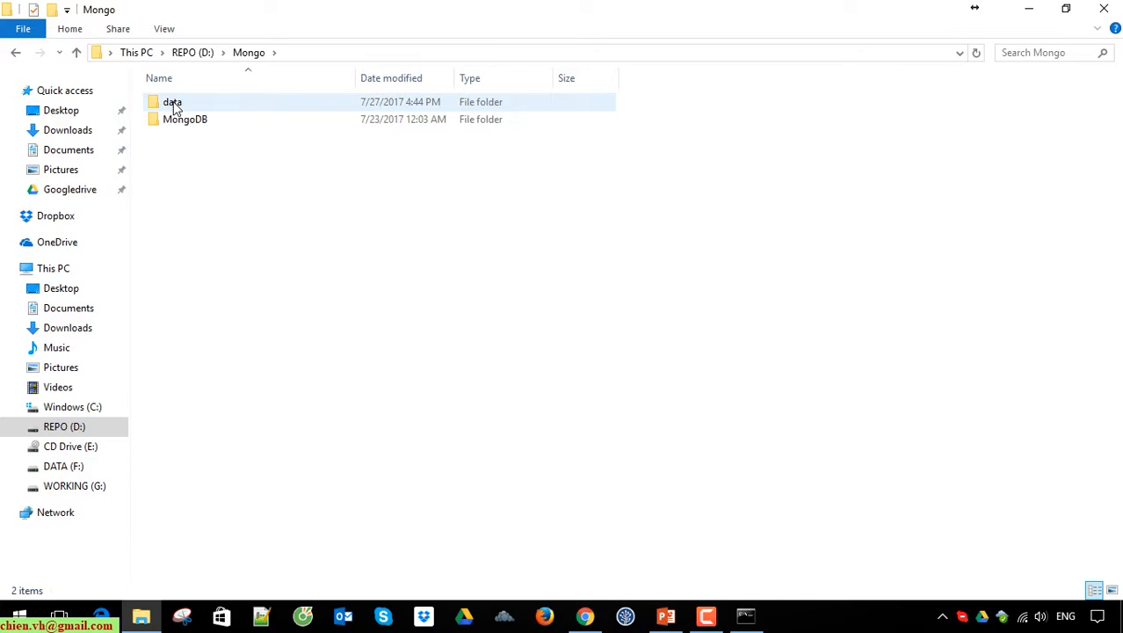
double_click(172, 101)
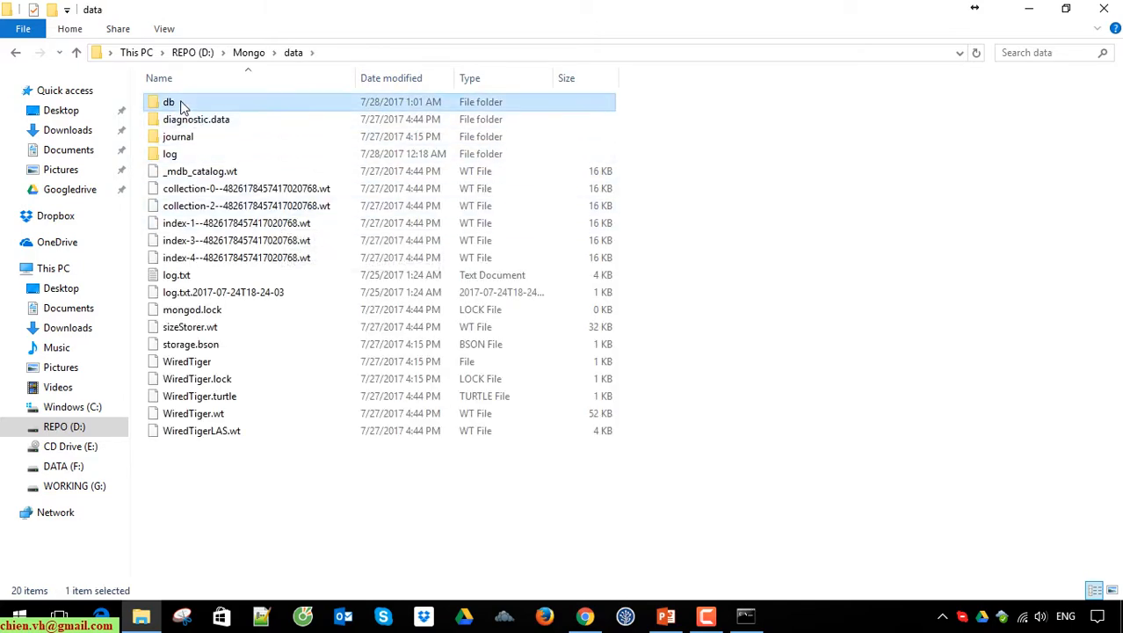
double_click(169, 100)
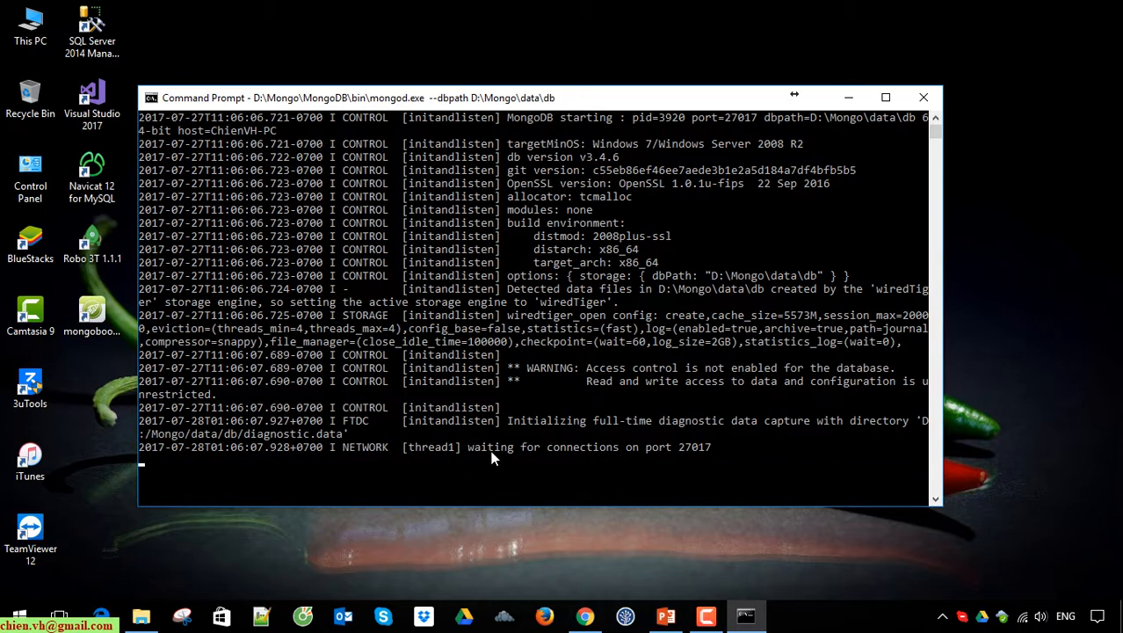
mouse_move(738, 468)
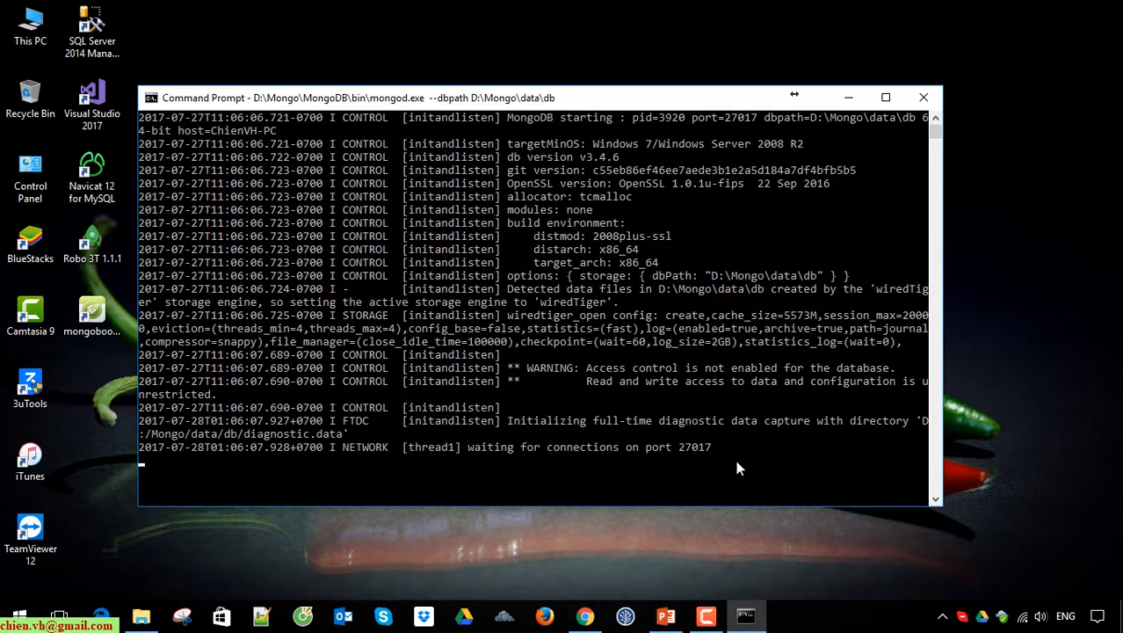
mouse_move(849, 99)
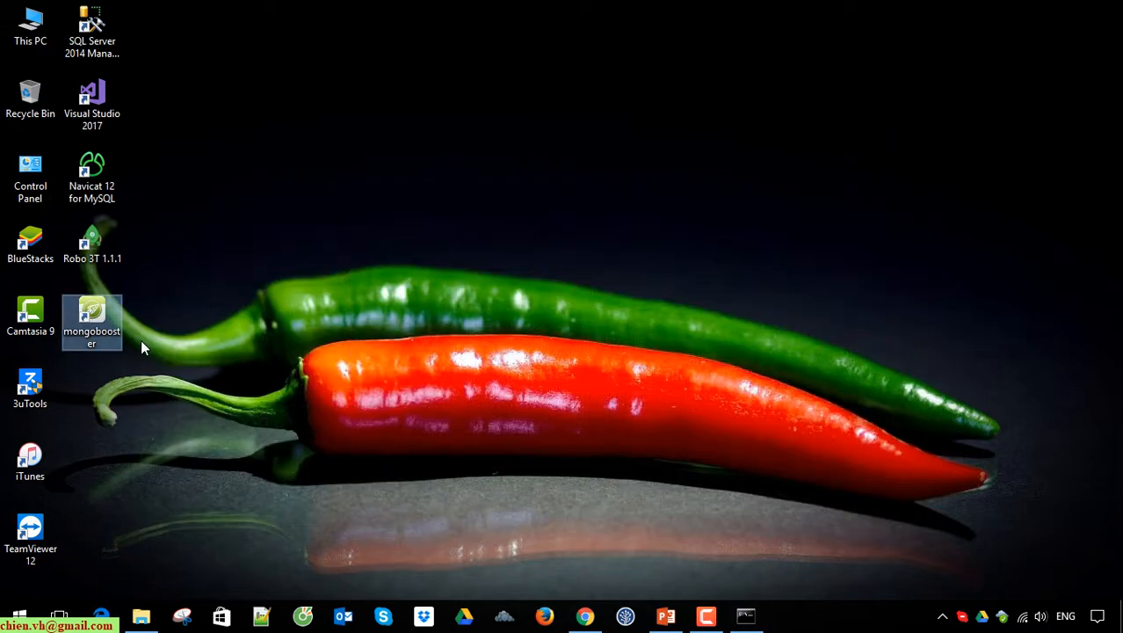
mouse_move(93, 317)
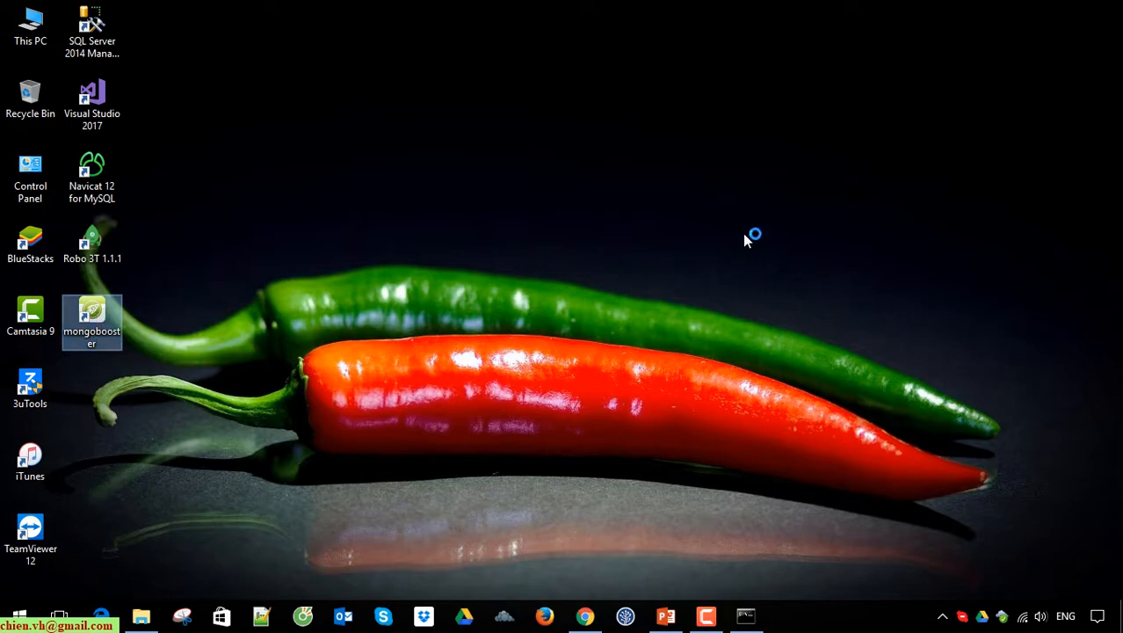
Launch MongoBooster from the desktop shortcut and collapse the TestDB database node.
double_click(92, 312)
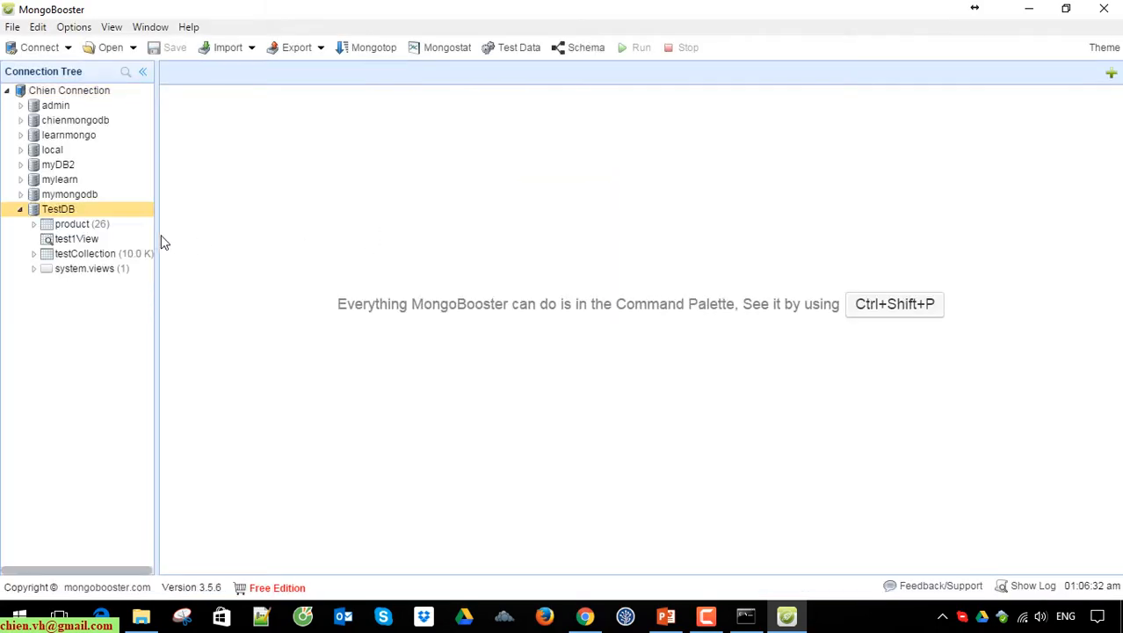
left_click(21, 209)
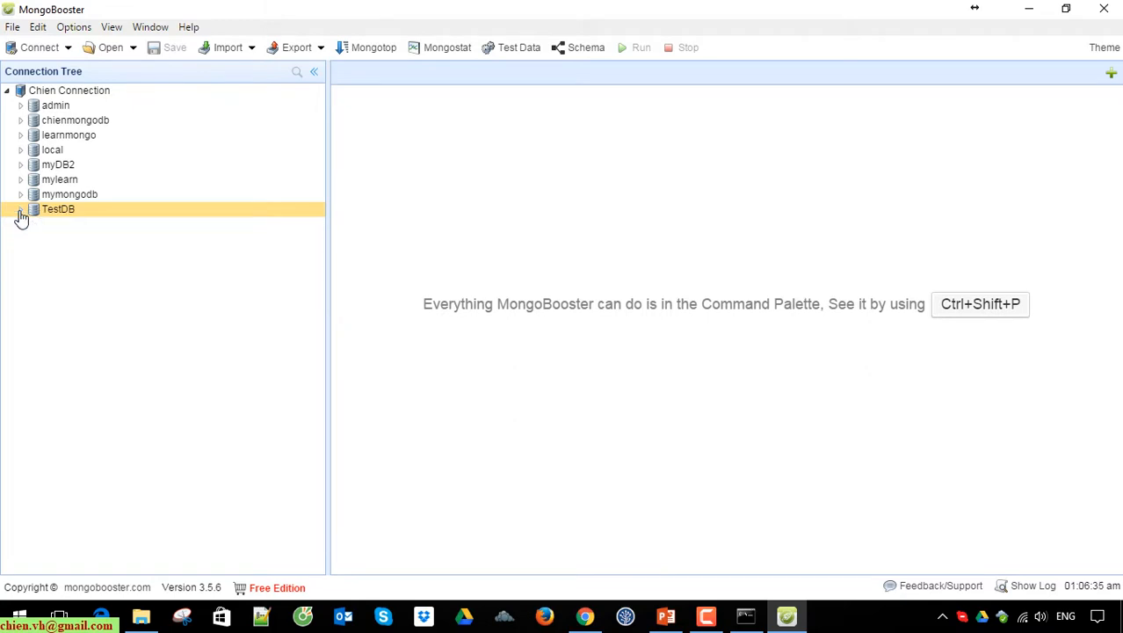
Create a database named ChienTestingView on Chien Connection.
right_click(69, 90)
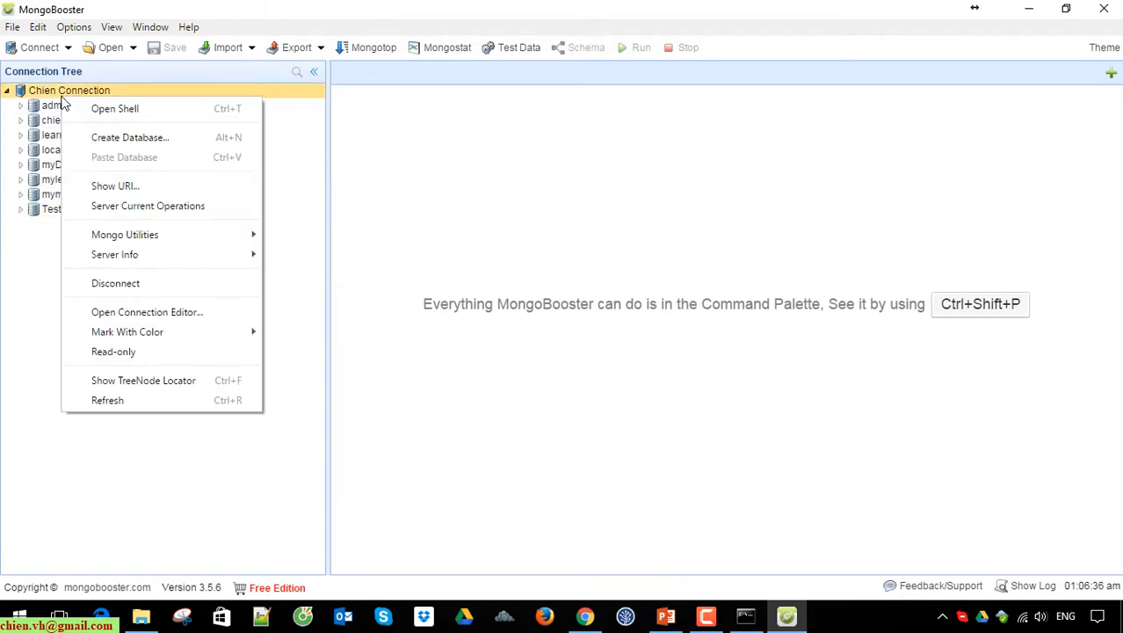
mouse_move(148, 206)
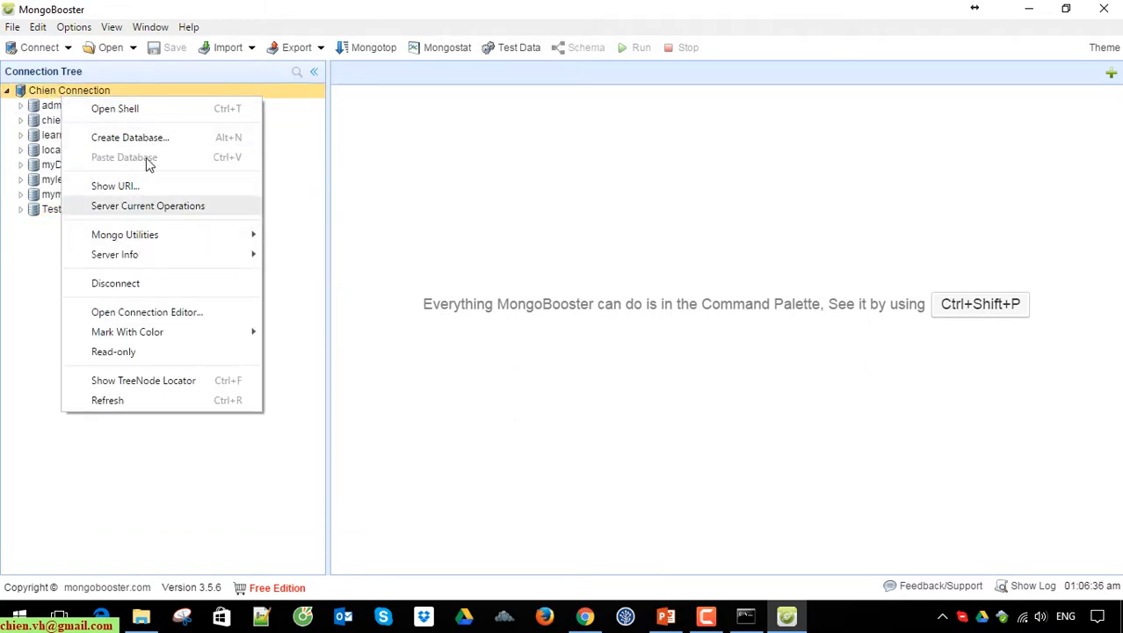
left_click(130, 137)
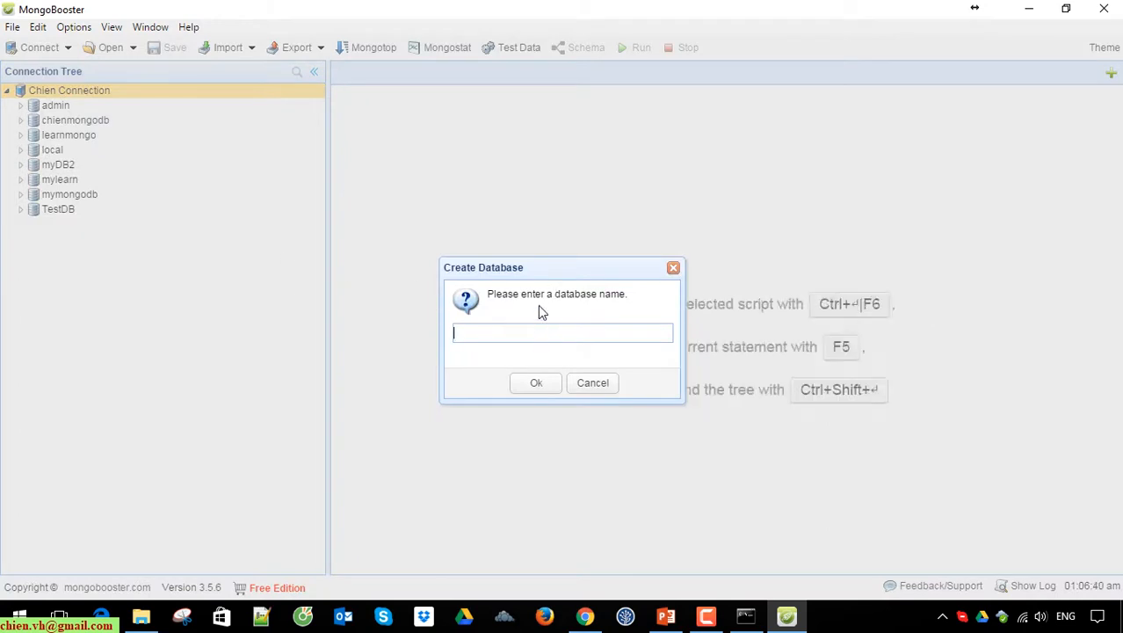
type("ChienTesting")
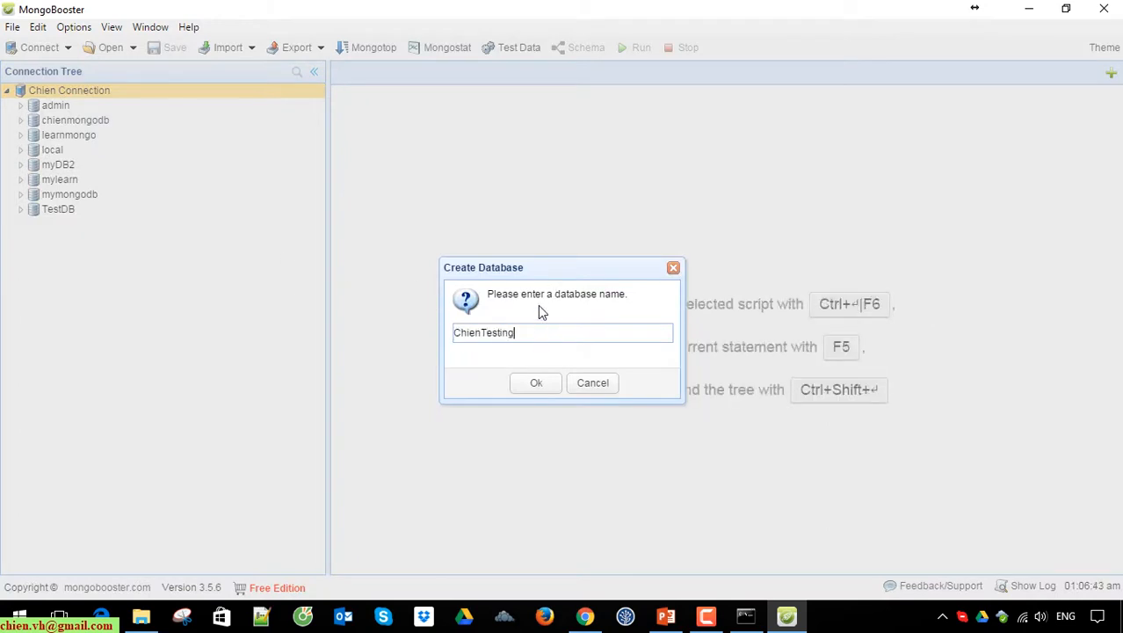
type("View")
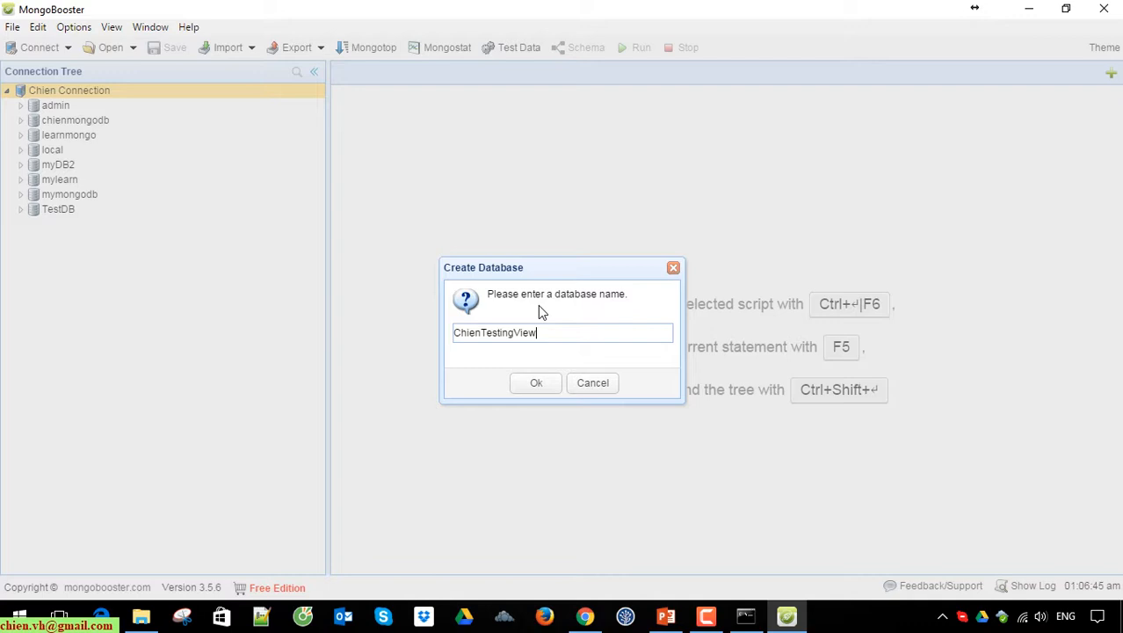
left_click(536, 383)
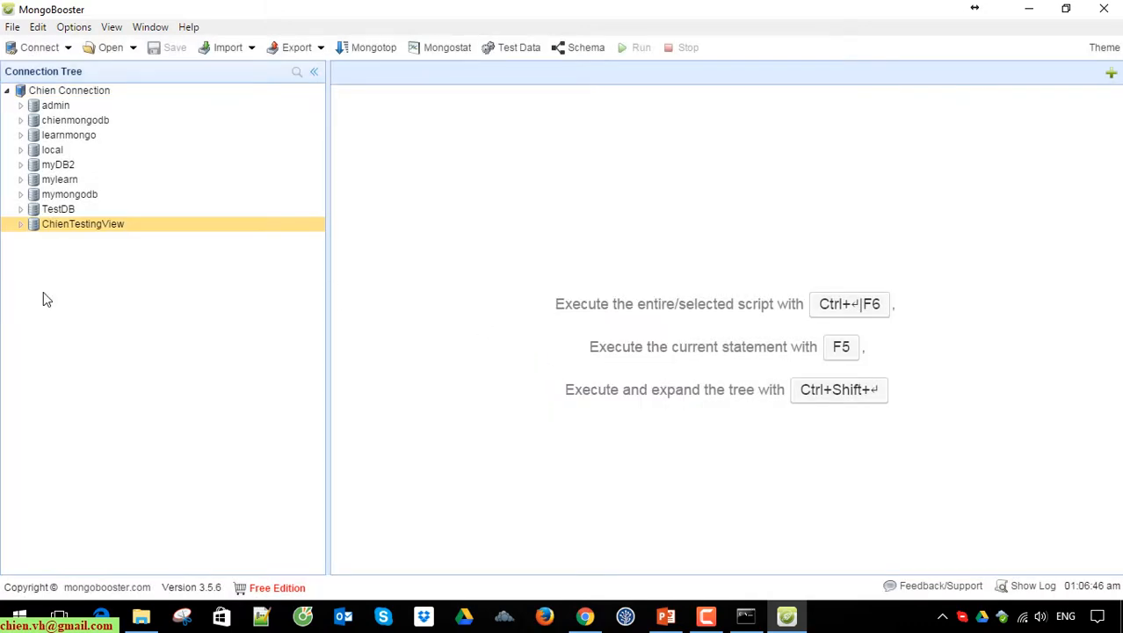
left_click(21, 223)
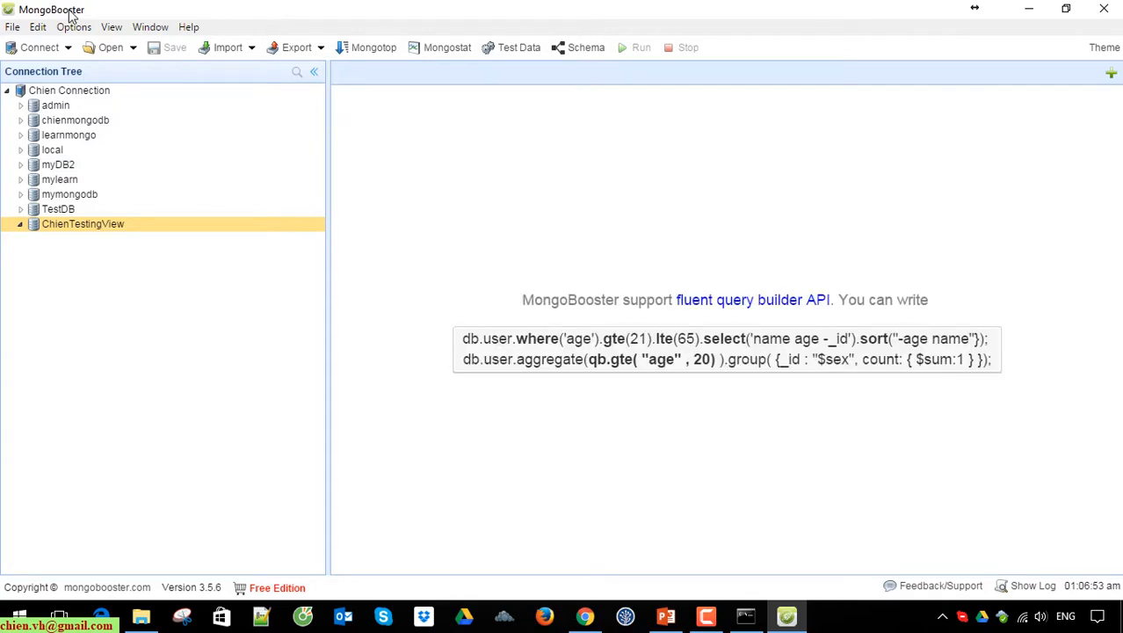
mouse_move(622, 142)
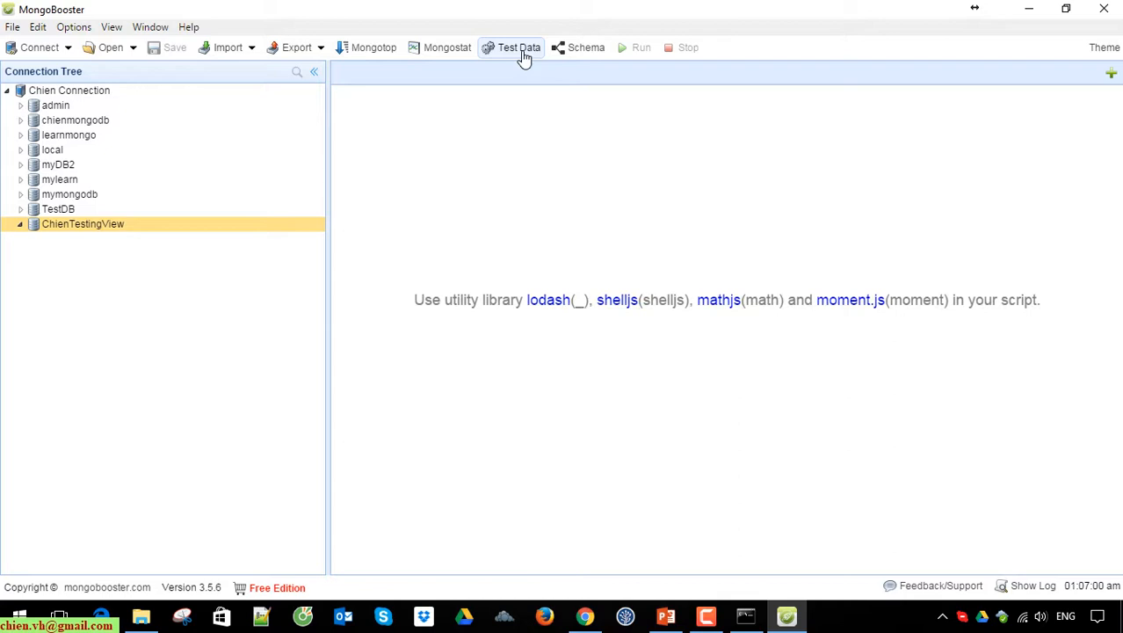
Review the Test Data Generator's target collection and database dropdowns.
left_click(518, 47)
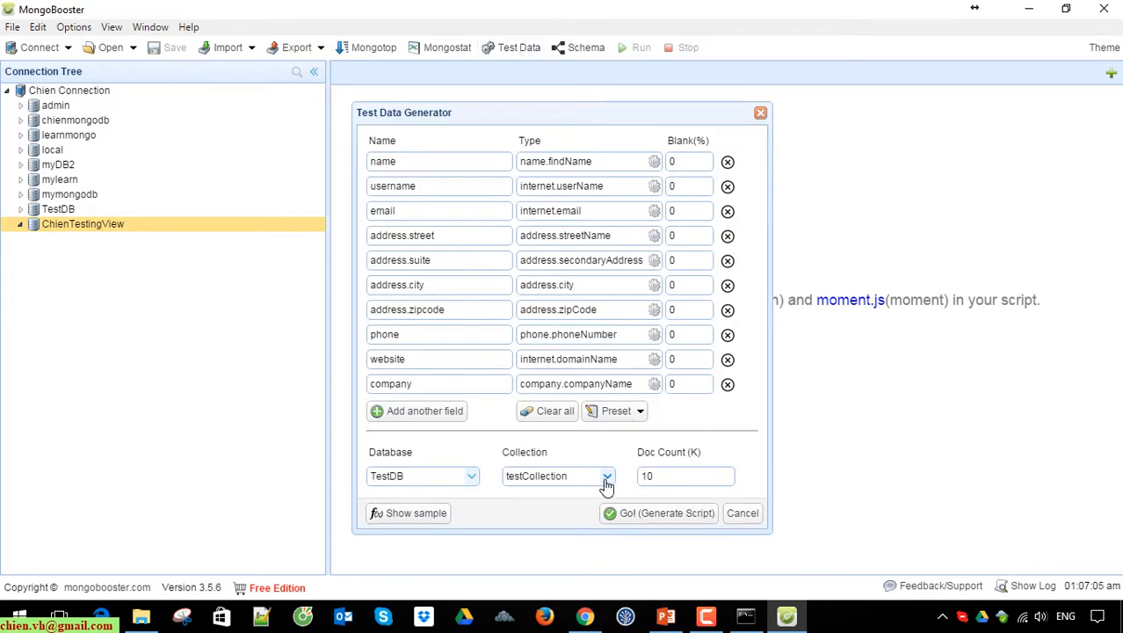
left_click(559, 475)
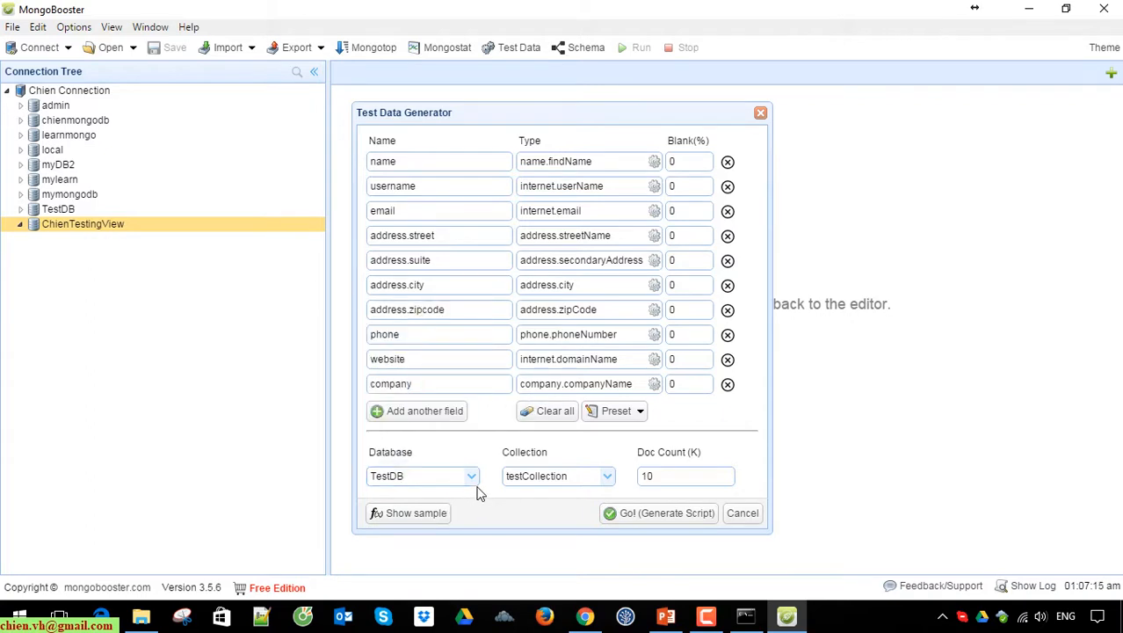
left_click(471, 475)
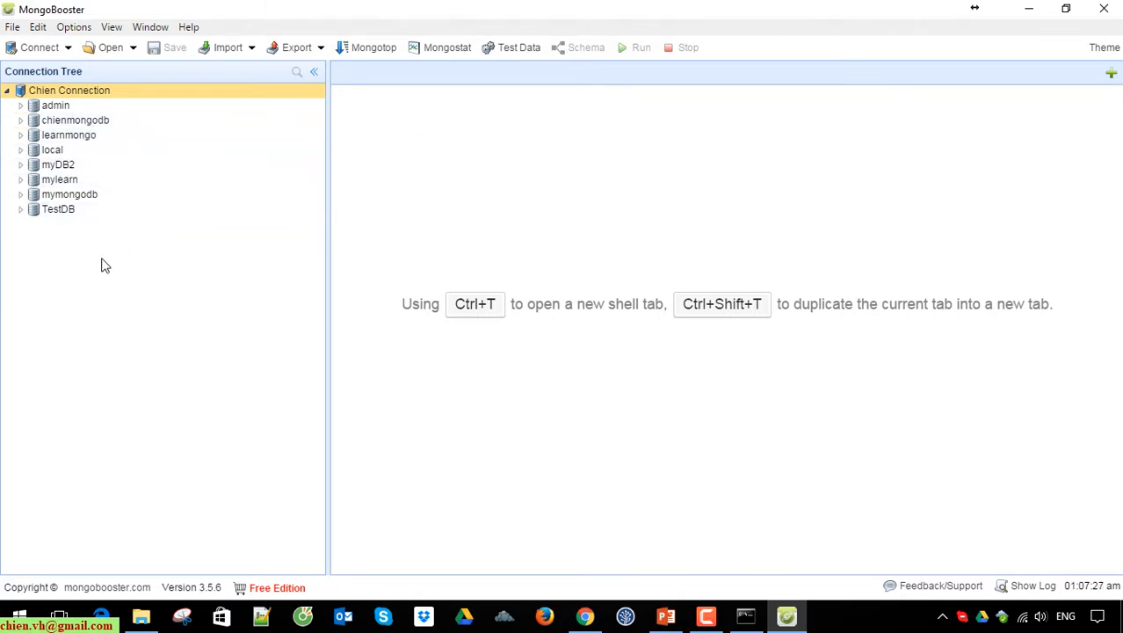
Recreate the ChienTestingView database on Chien Connection, correcting its name before confirming.
right_click(69, 90)
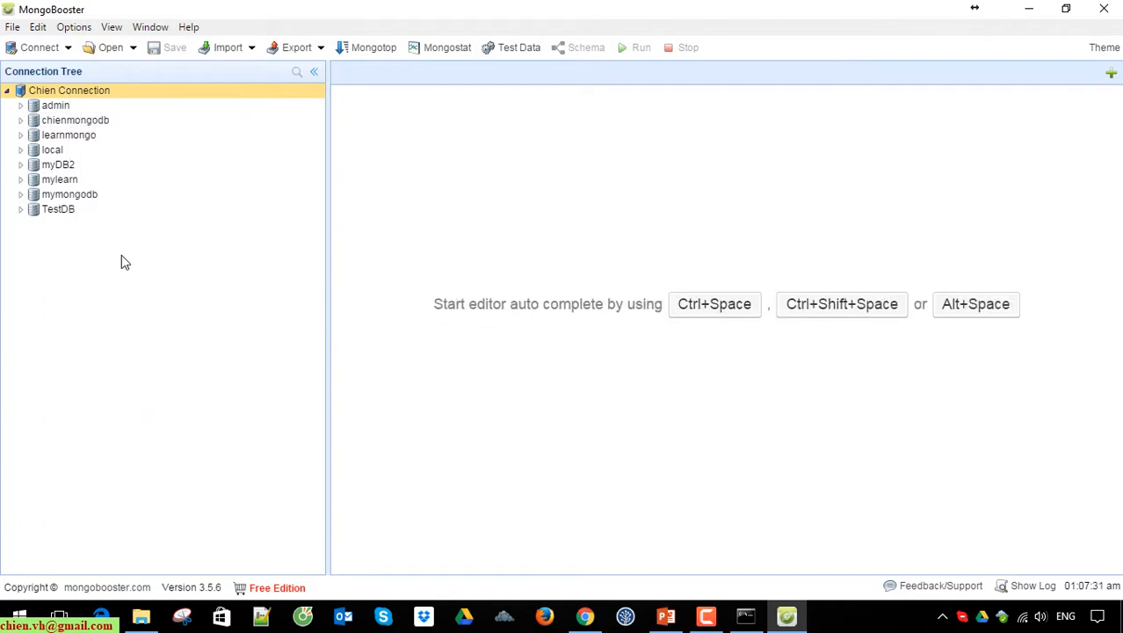
mouse_move(79, 97)
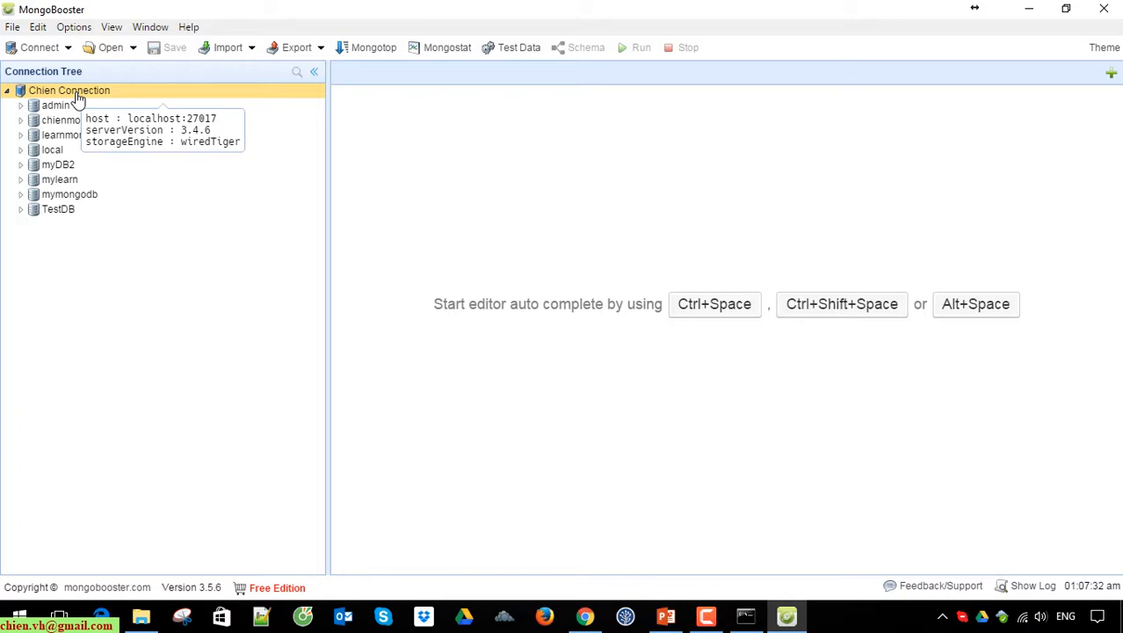
right_click(68, 90)
type("ChienTestingDB")
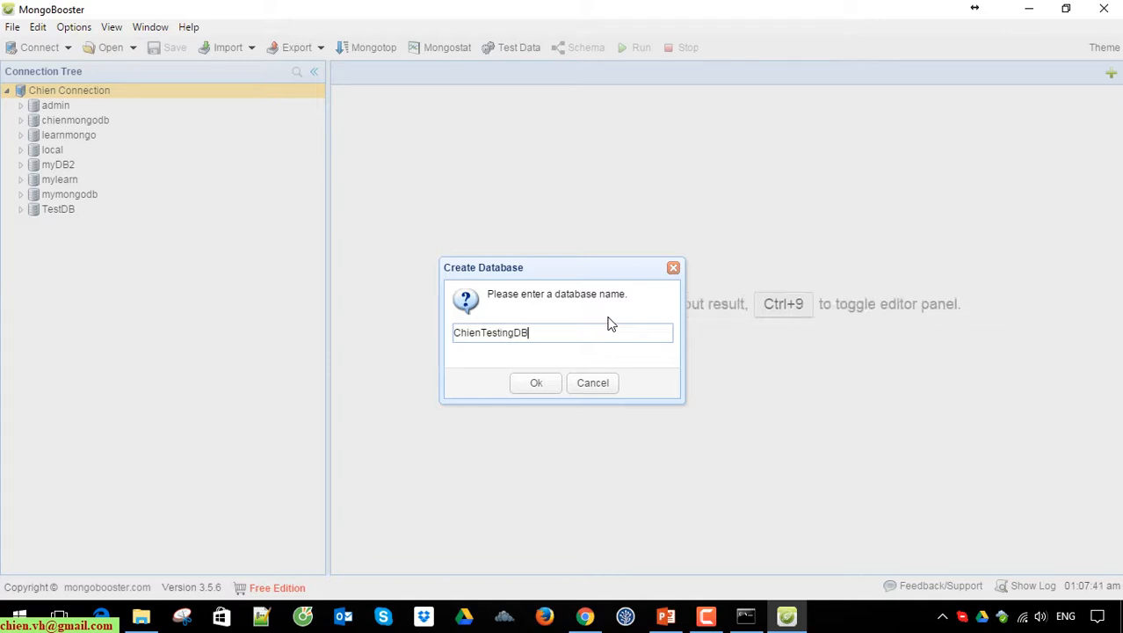
key("BackSpace")
type("View")
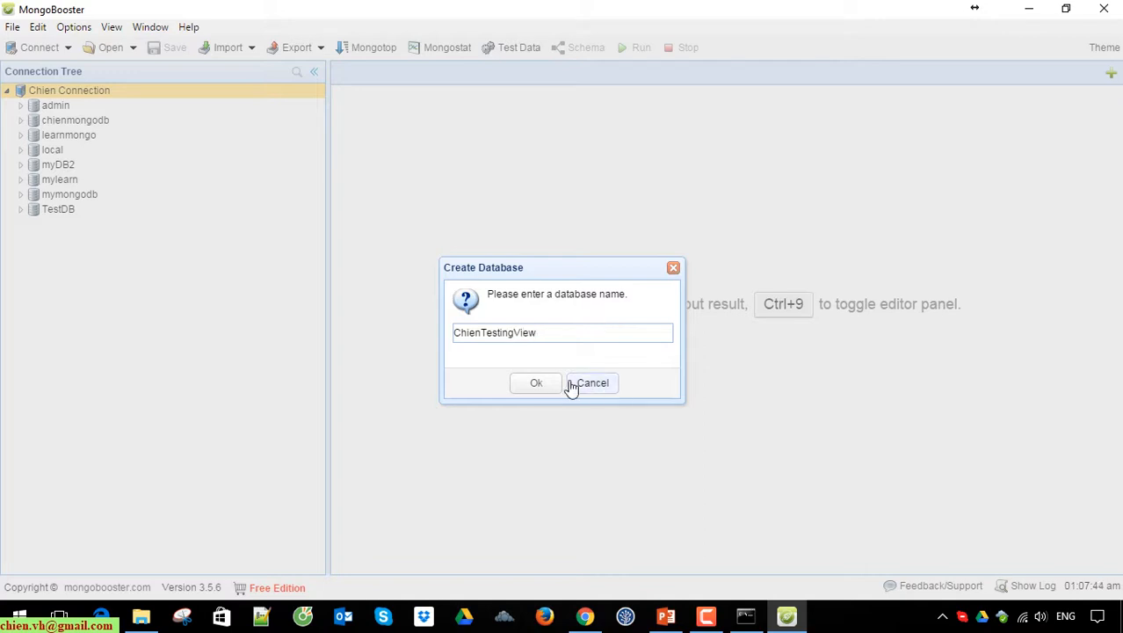
left_click(536, 383)
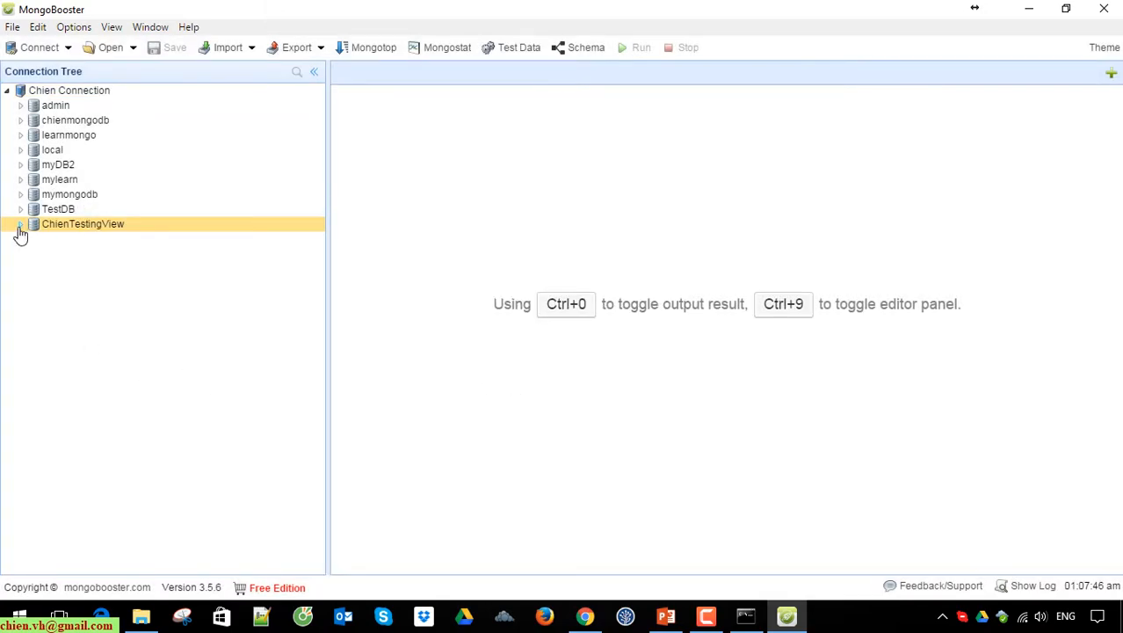
right_click(83, 223)
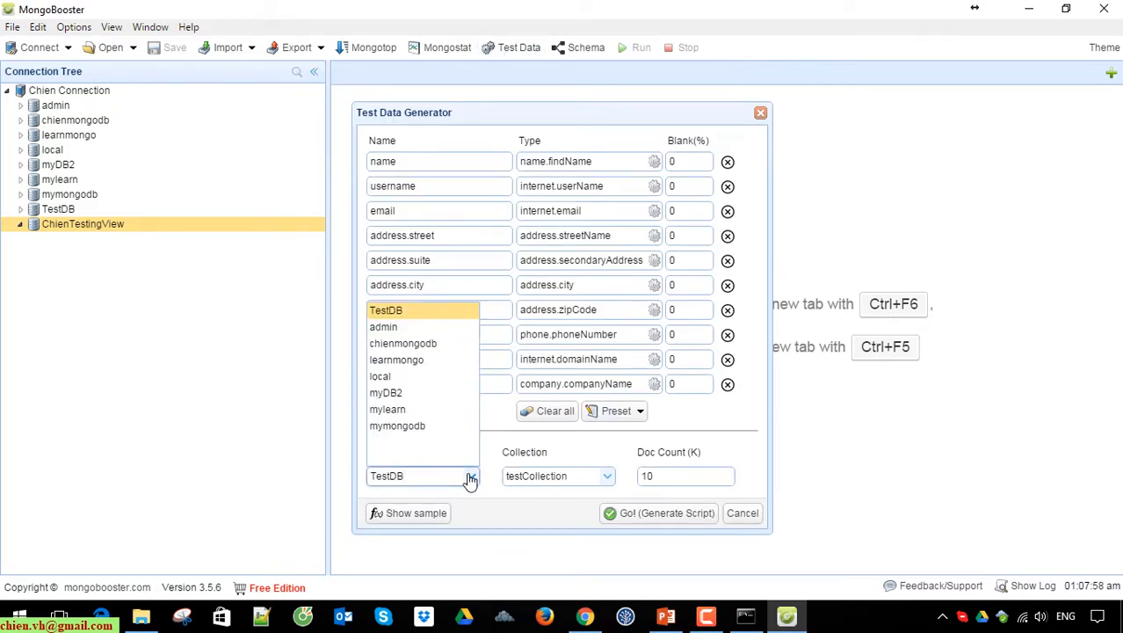
Check the generator's Database dropdown and cancel without generating data.
left_click(387, 310)
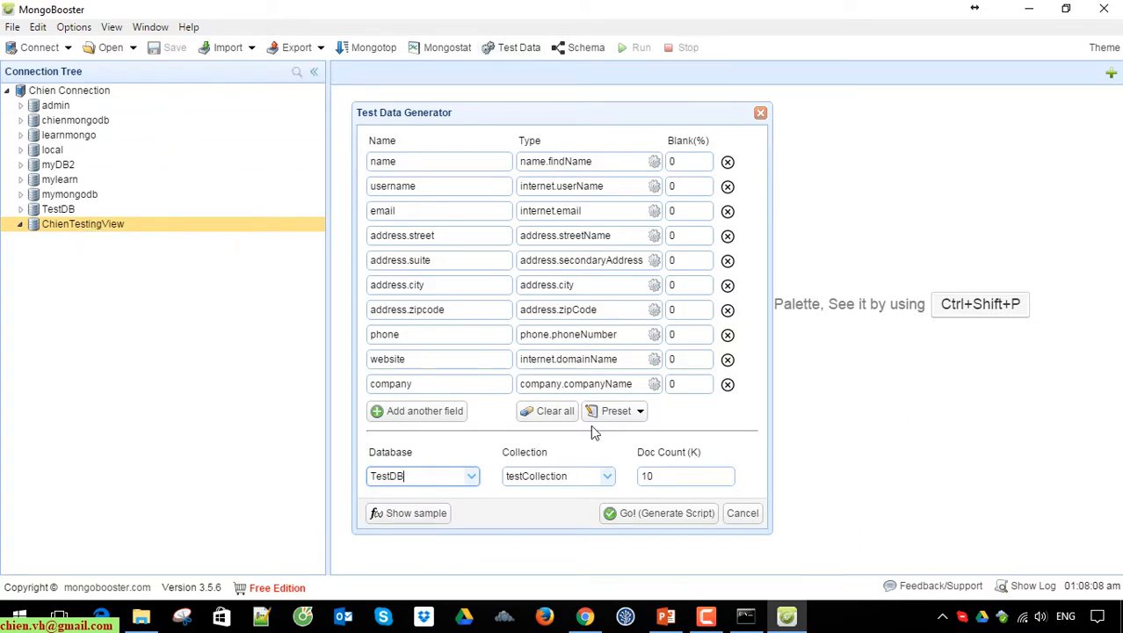
left_click(741, 513)
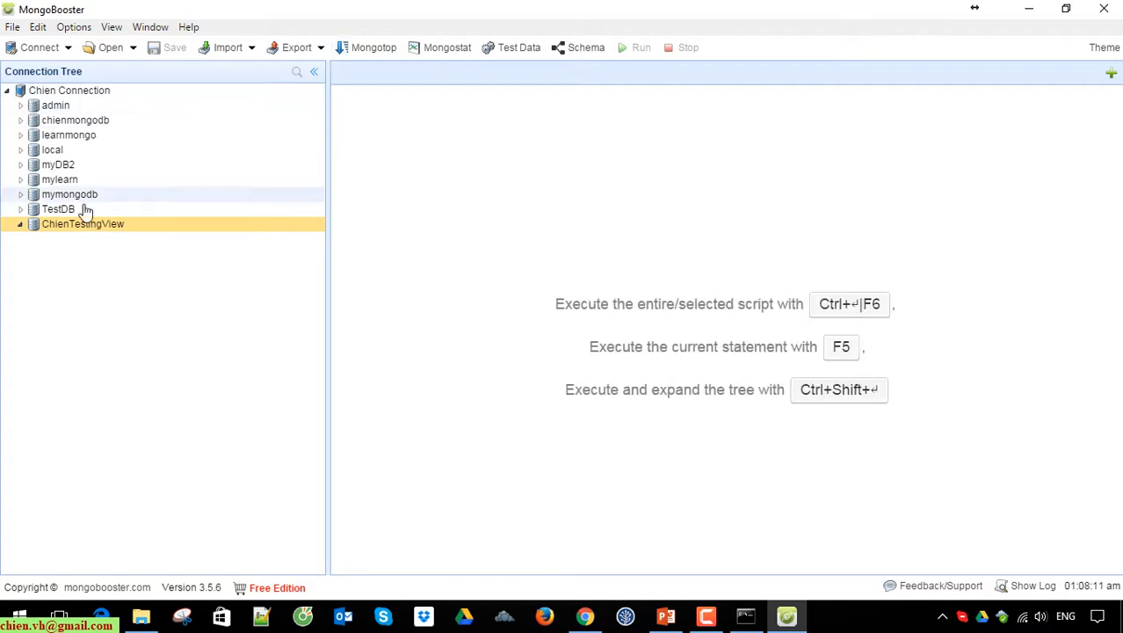
Create an empty collection named Test in ChienTestingView, then refresh and collapse the node.
right_click(82, 223)
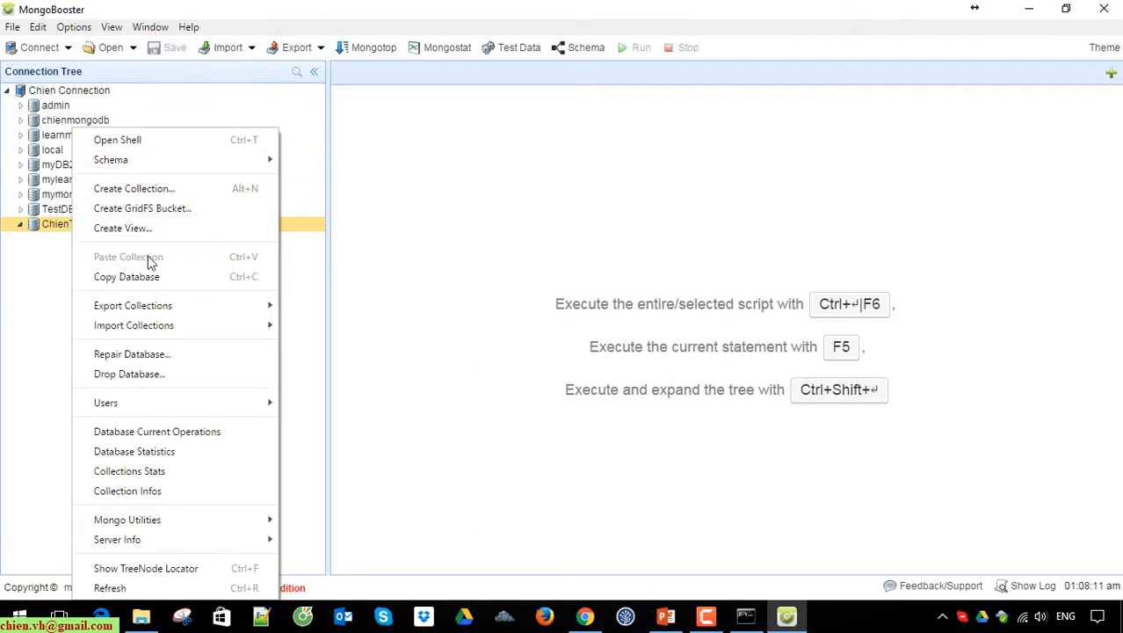
mouse_move(142, 207)
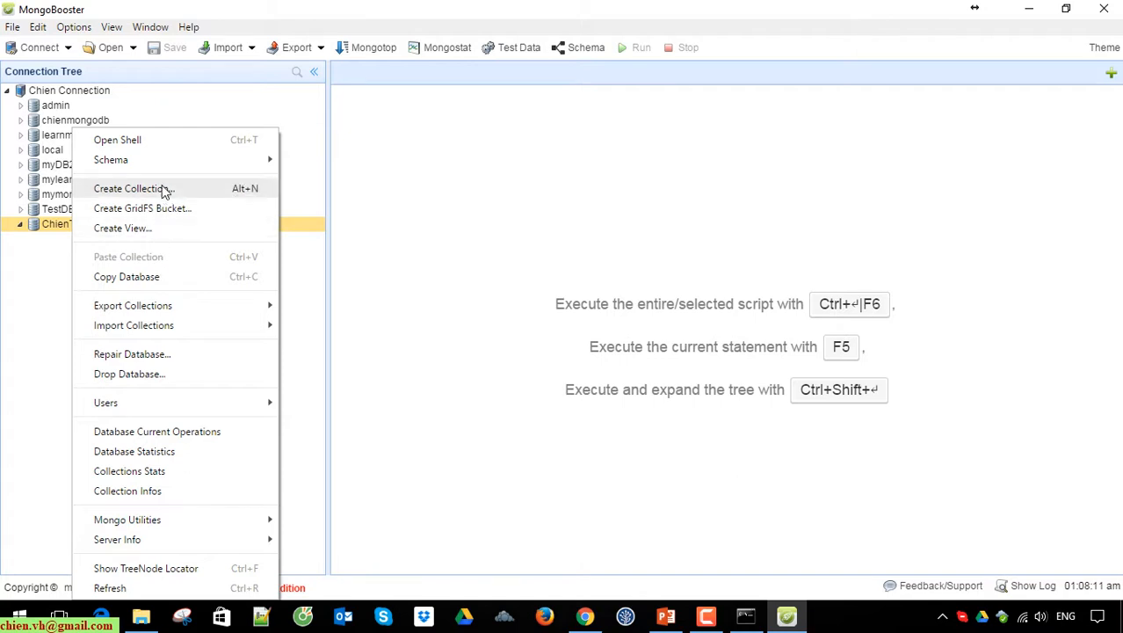
left_click(134, 188)
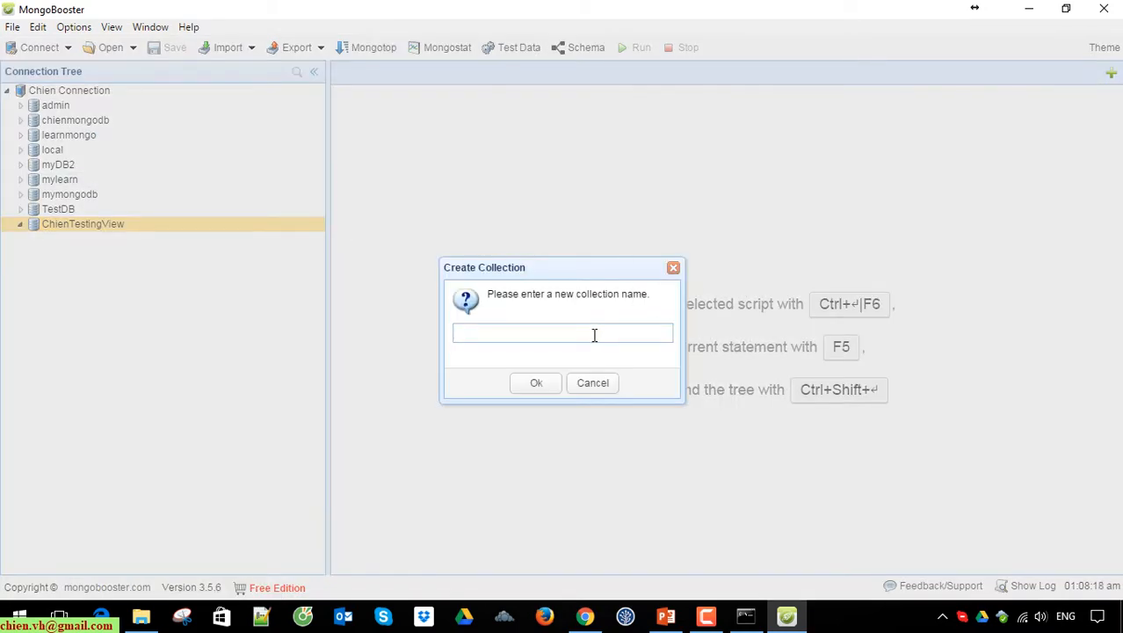
left_click(536, 383)
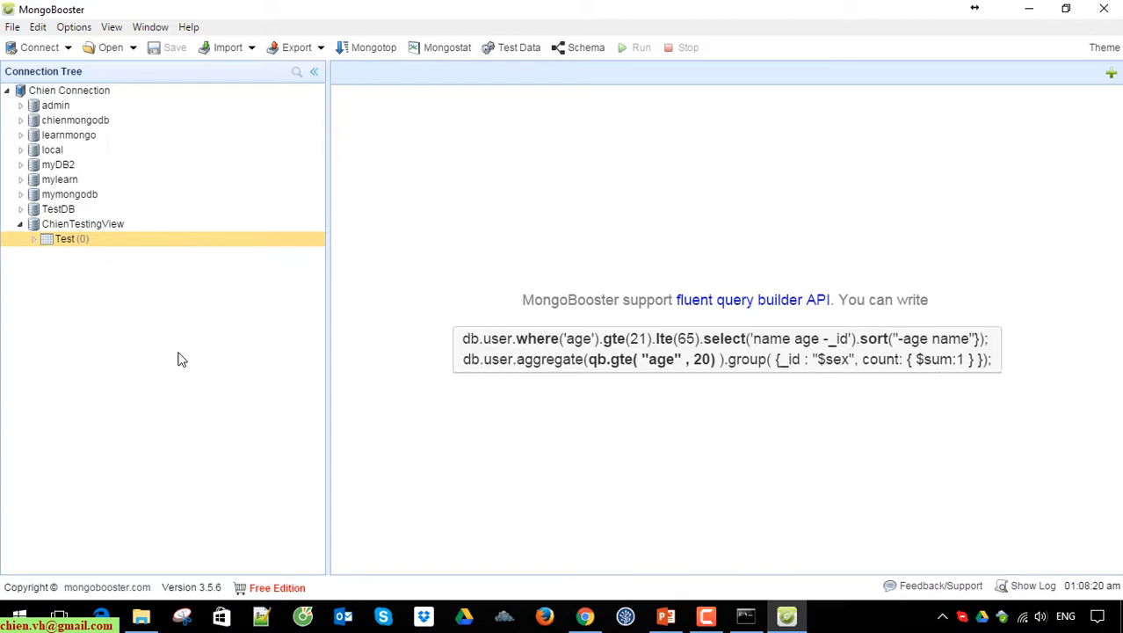
right_click(69, 89)
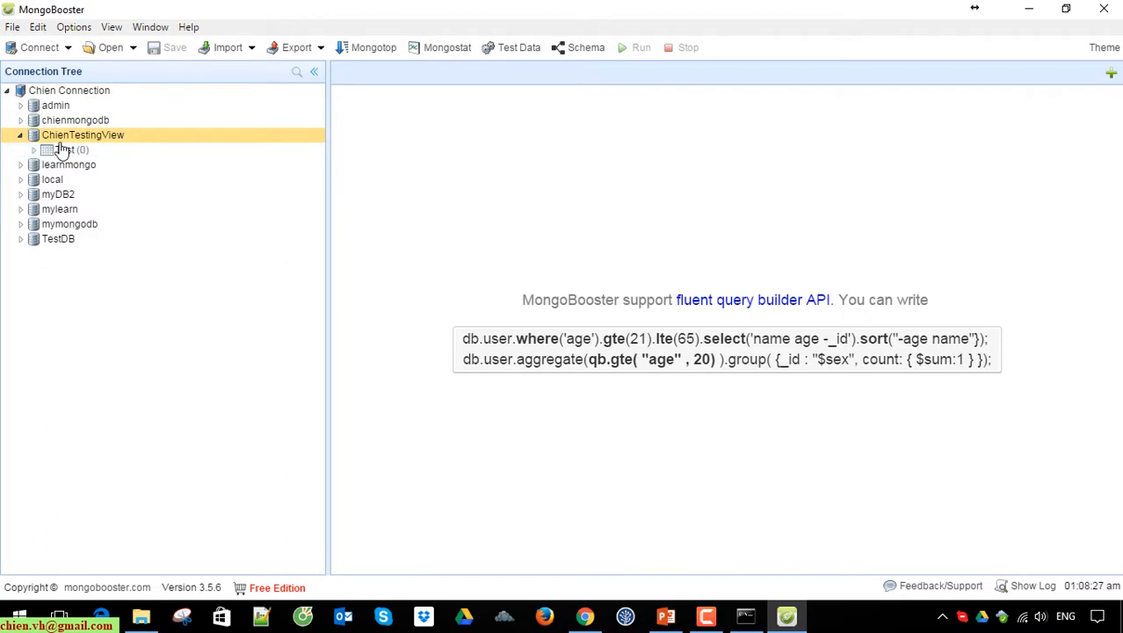
mouse_move(83, 134)
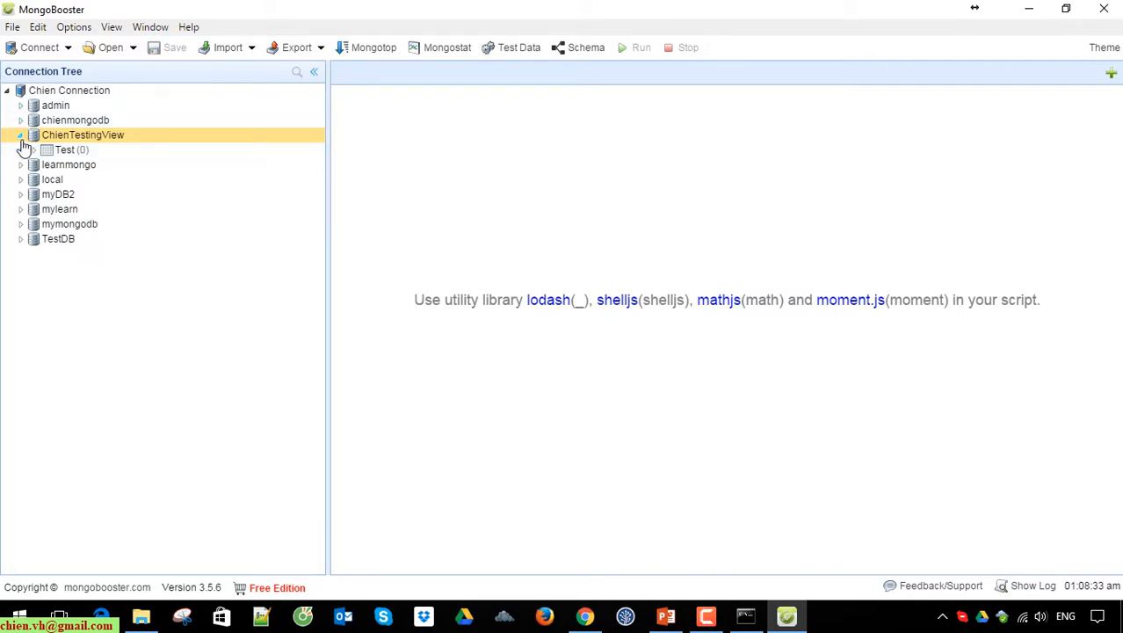
left_click(21, 133)
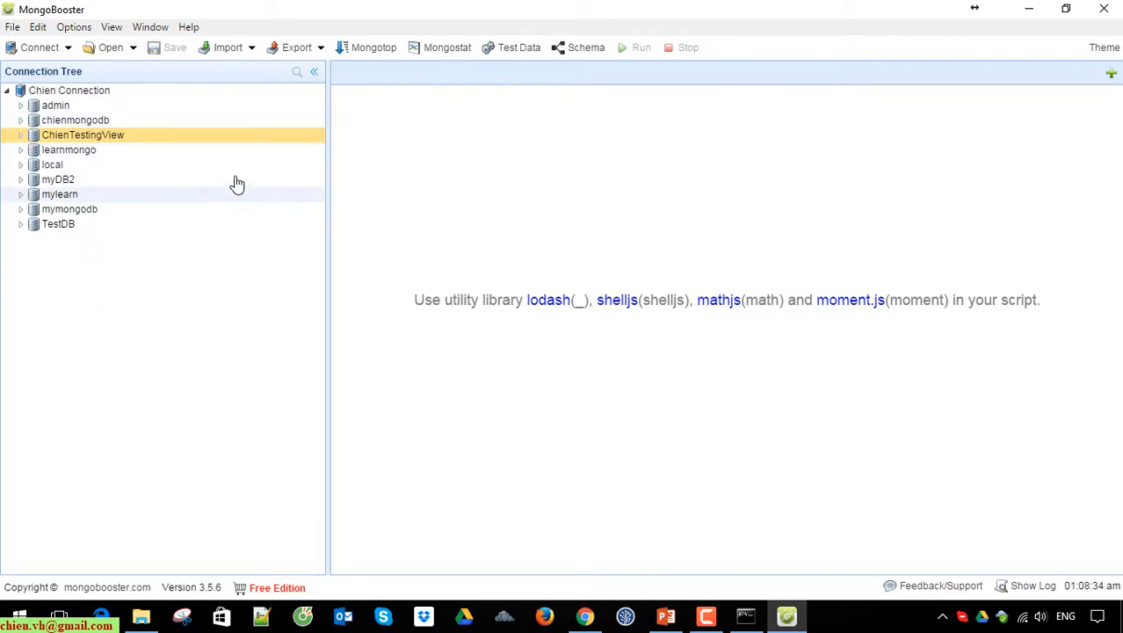
Generate a fake-data script targeting ChienTestingView's people collection with doc count 10.
left_click(519, 47)
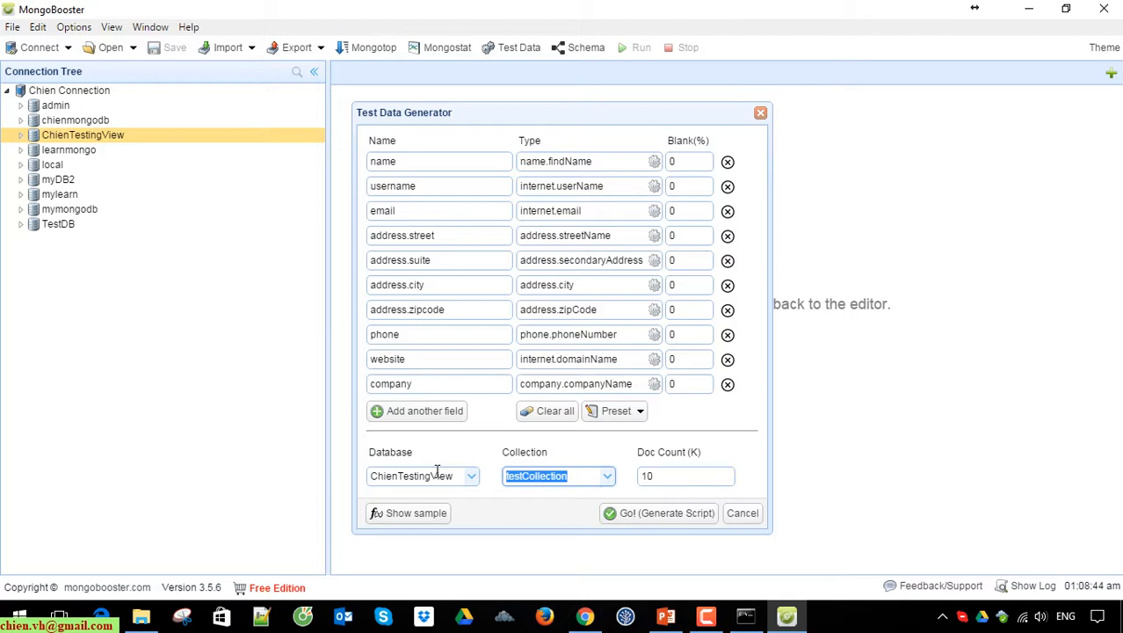
type("pa")
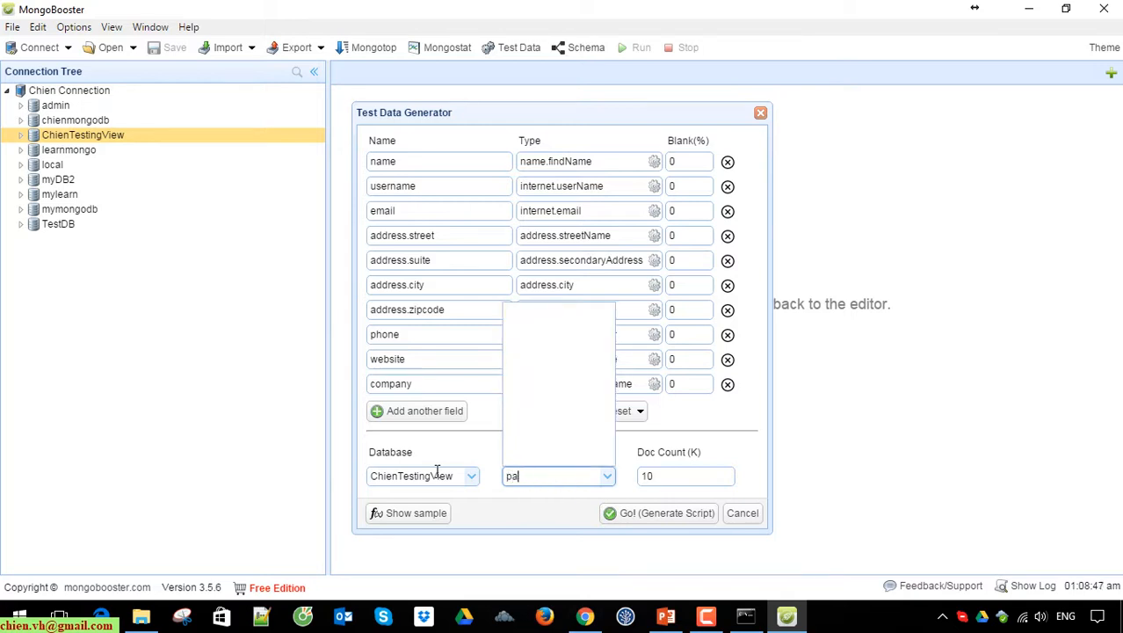
type("people")
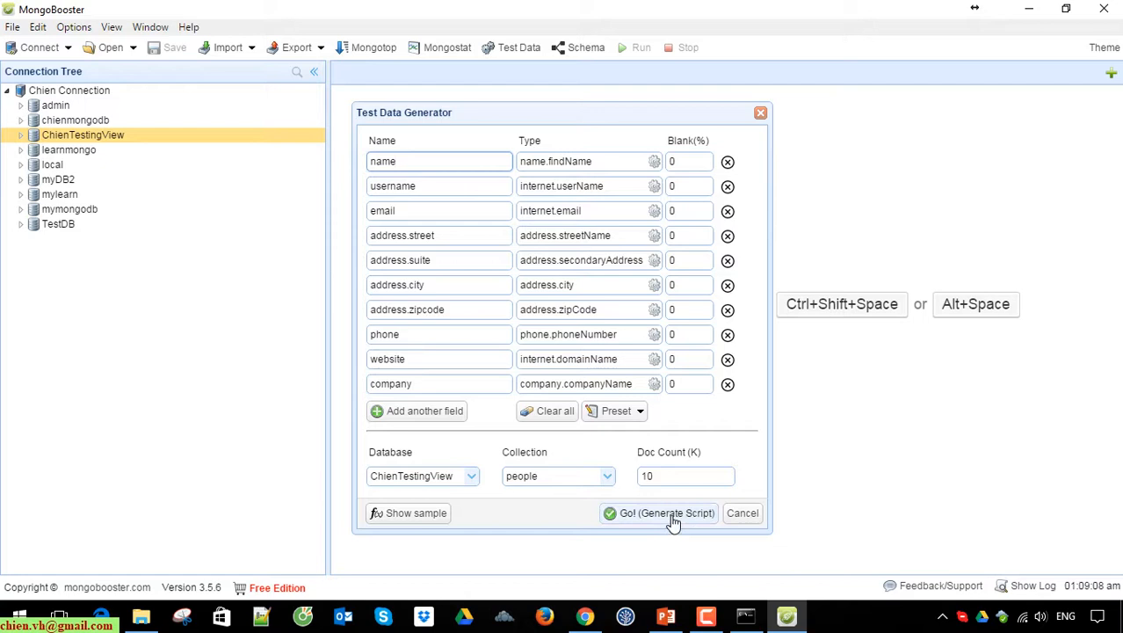
left_click(440, 162)
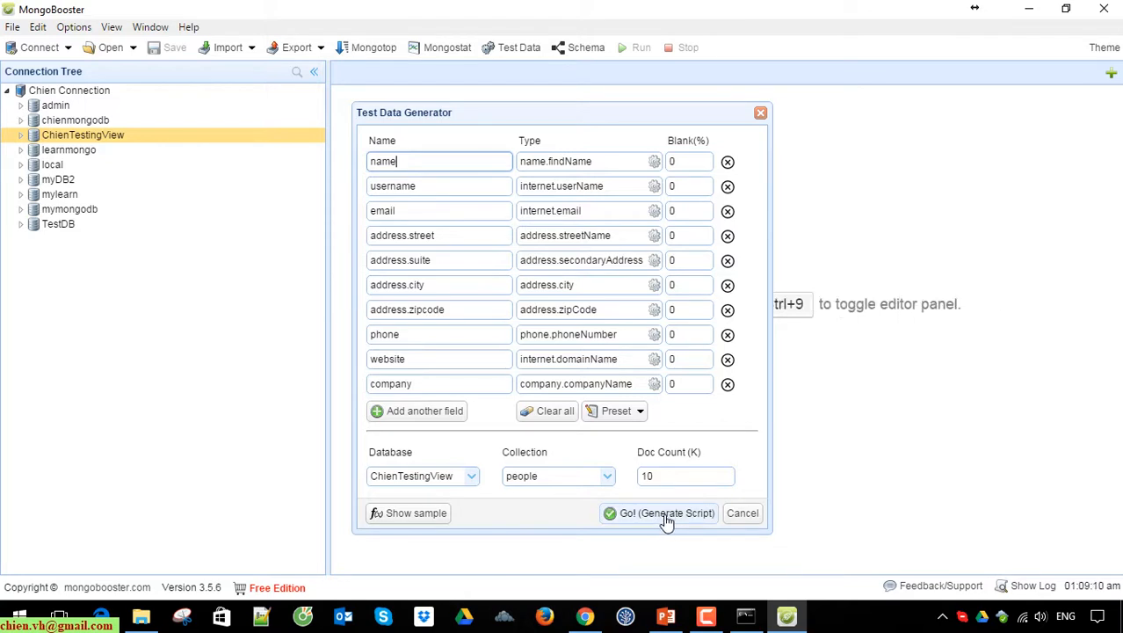
left_click(666, 513)
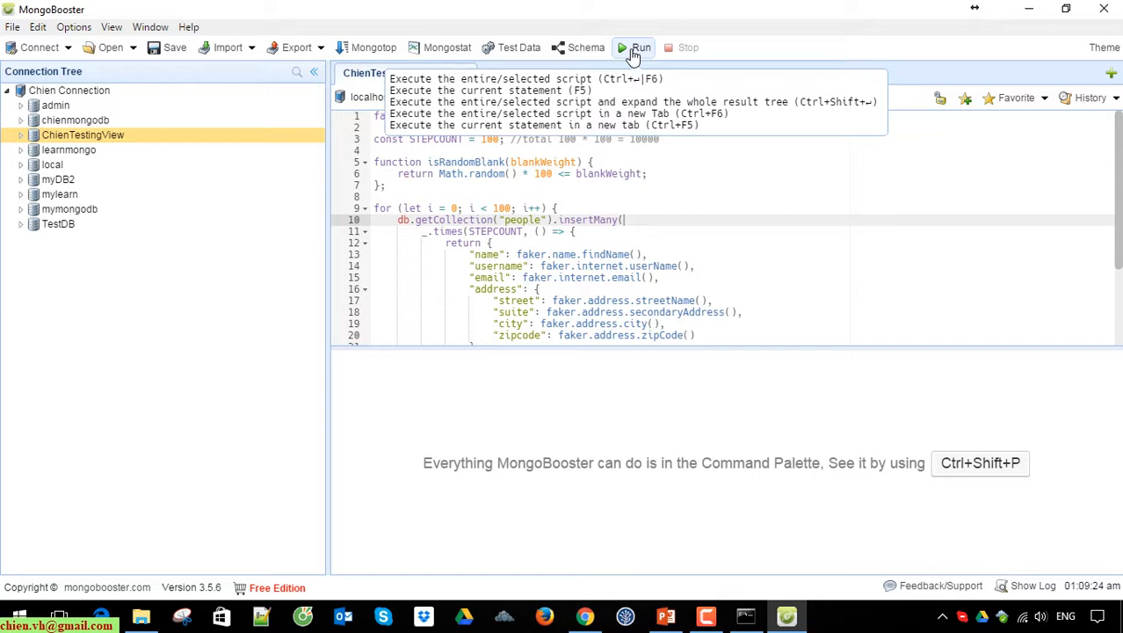
Run the insertion script and refresh ChienTestingView to show the people collection.
left_click(639, 48)
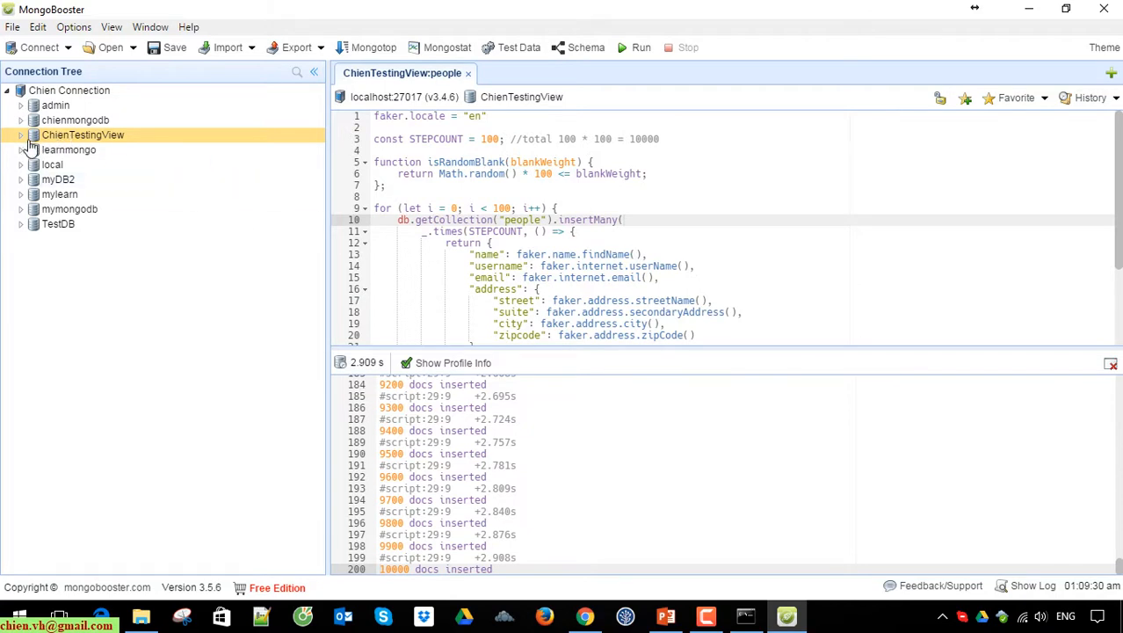
right_click(82, 134)
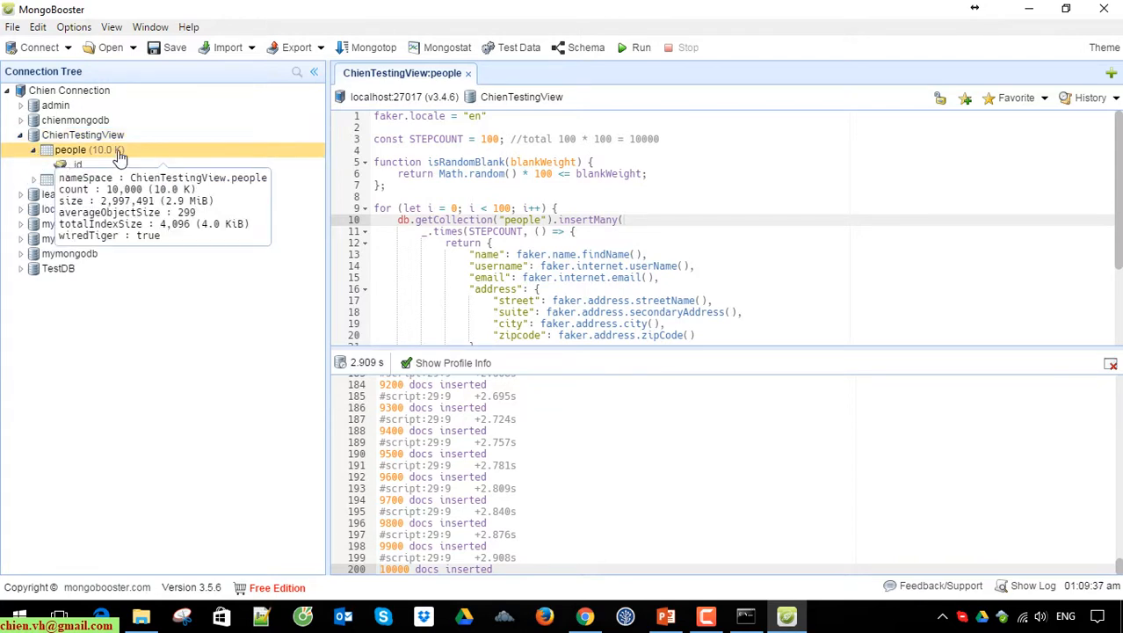
mouse_move(851, 289)
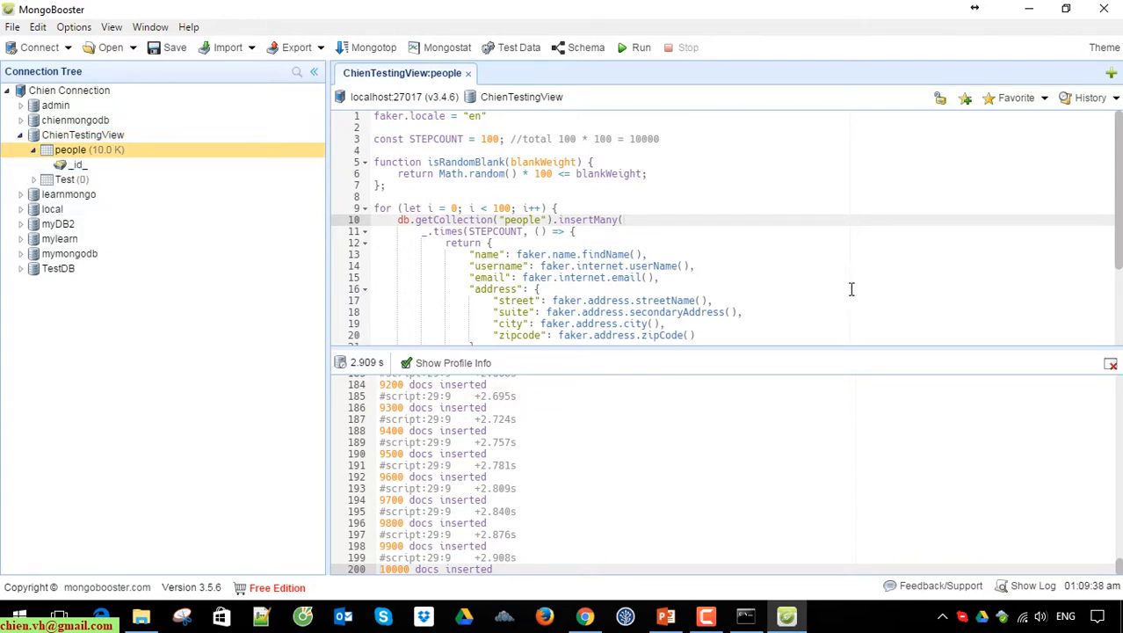
mouse_move(767, 257)
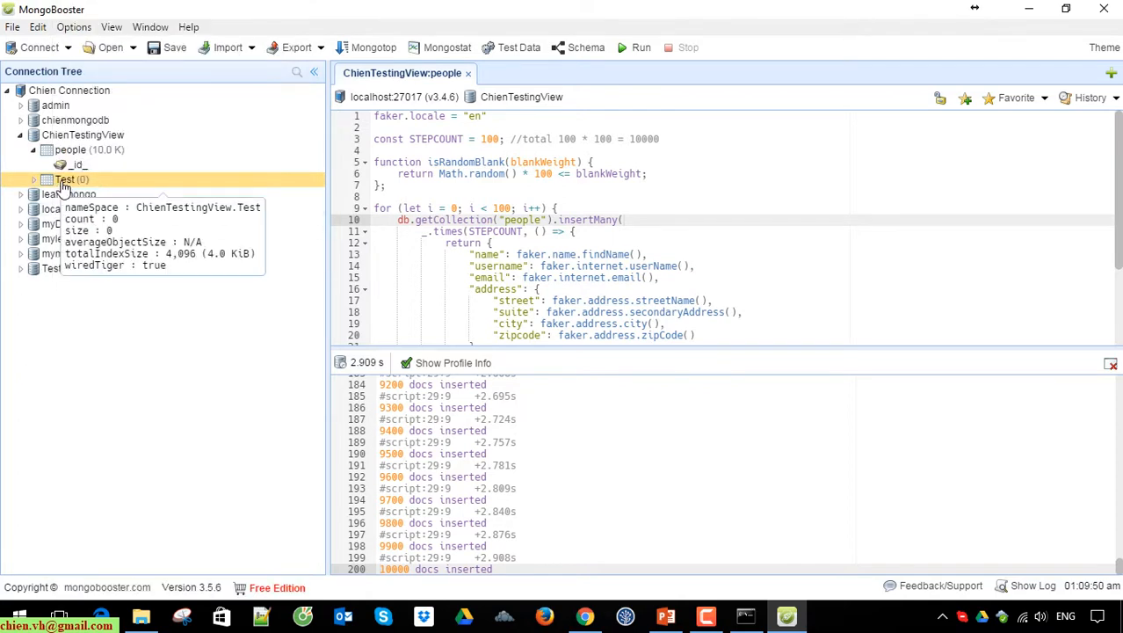
Close the Test collection script and refresh the ChienTestingView database contents.
right_click(72, 180)
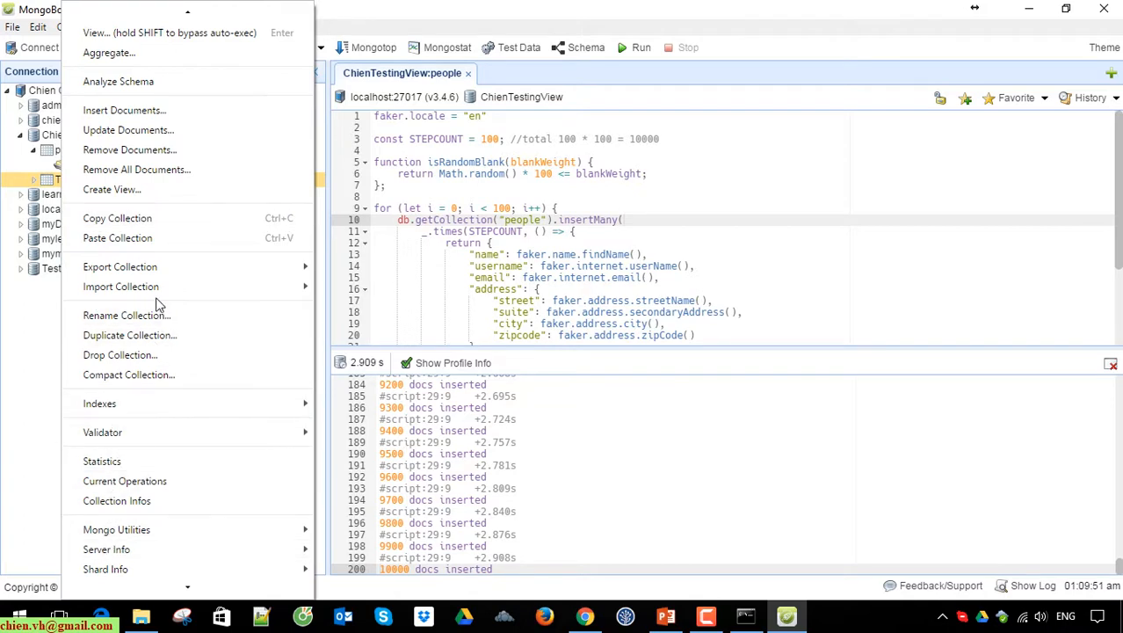
mouse_move(130, 150)
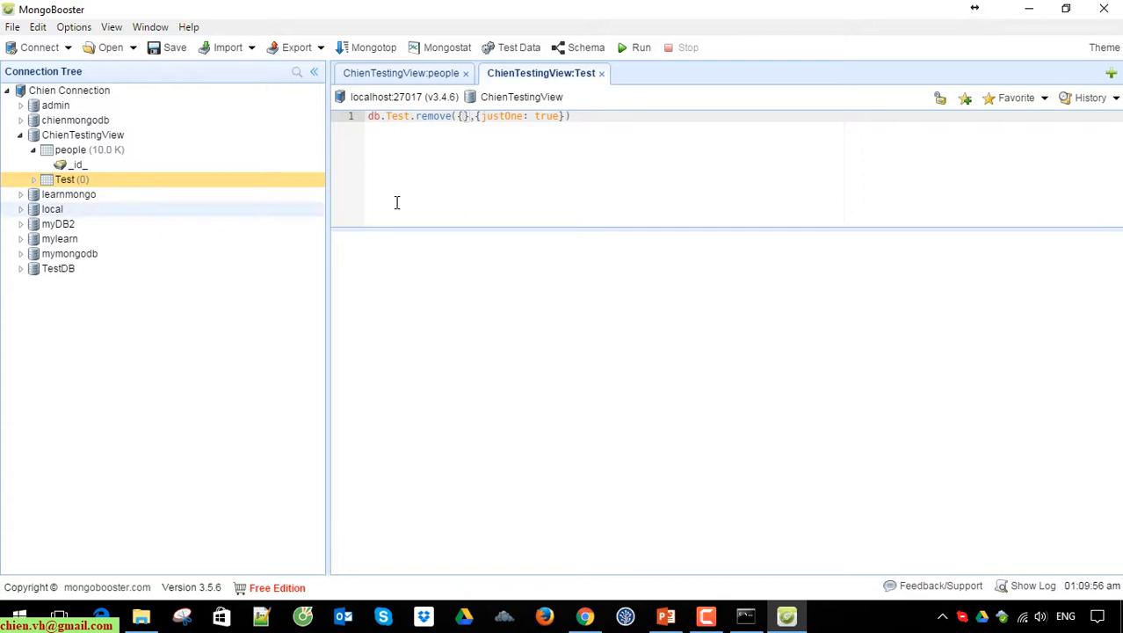
left_click(640, 48)
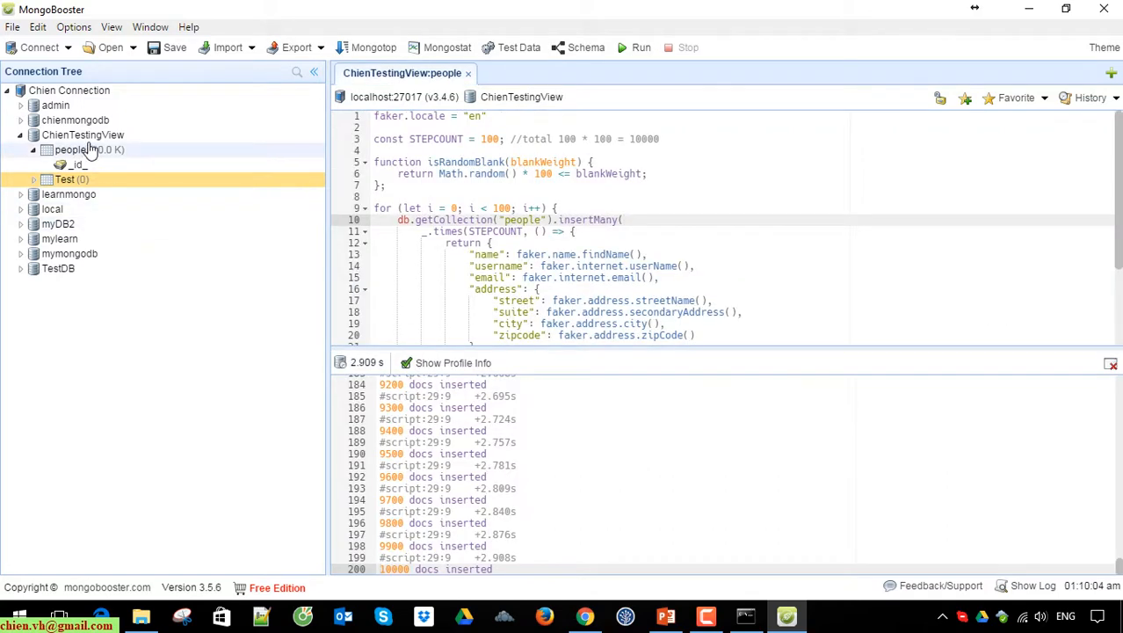
right_click(83, 133)
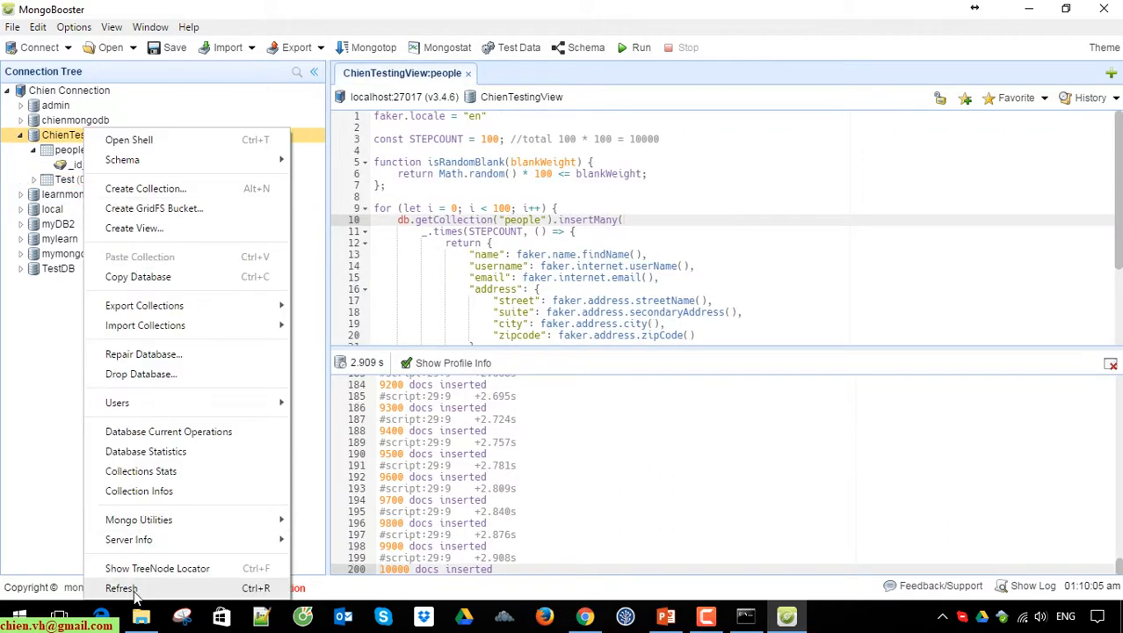
left_click(122, 587)
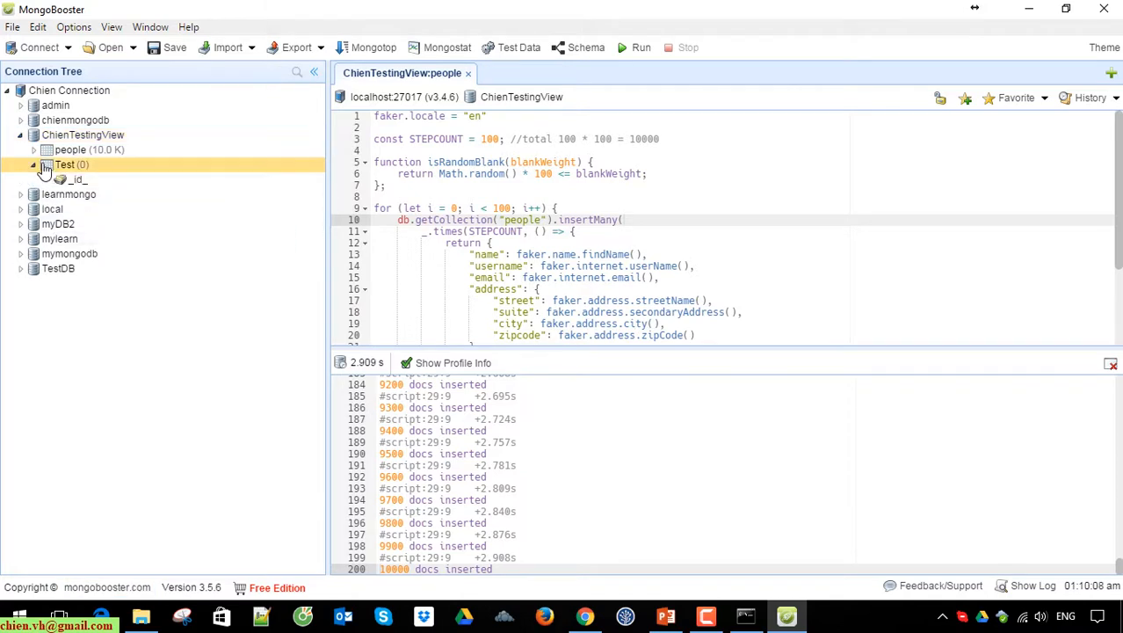
Drop the empty Test collection with db.Test.drop() and close all query tabs.
right_click(63, 166)
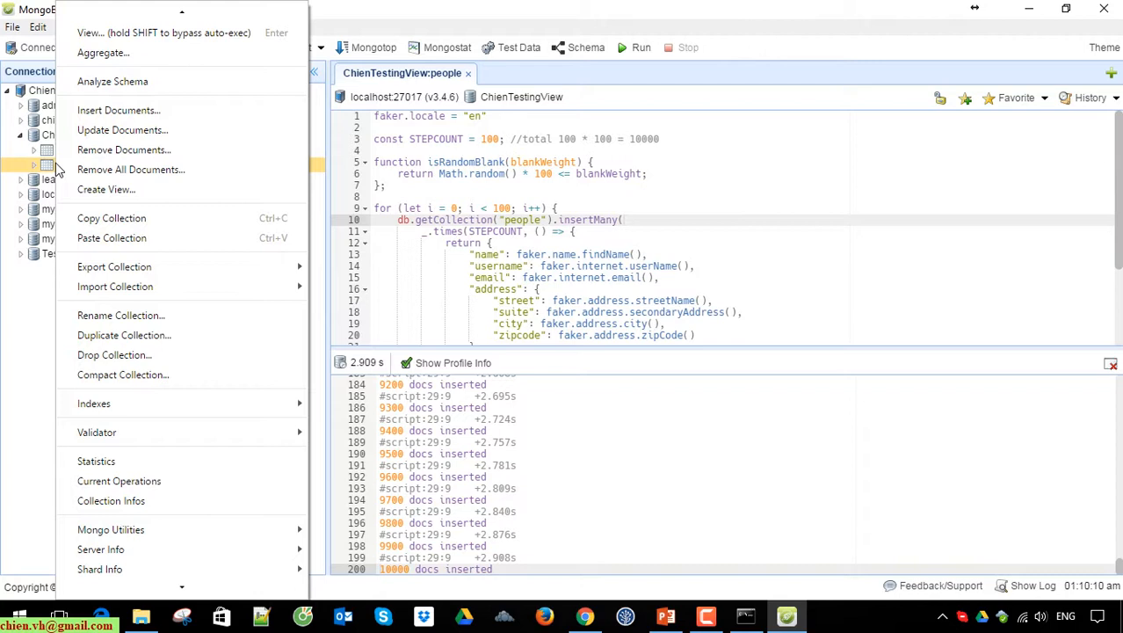
mouse_move(114, 355)
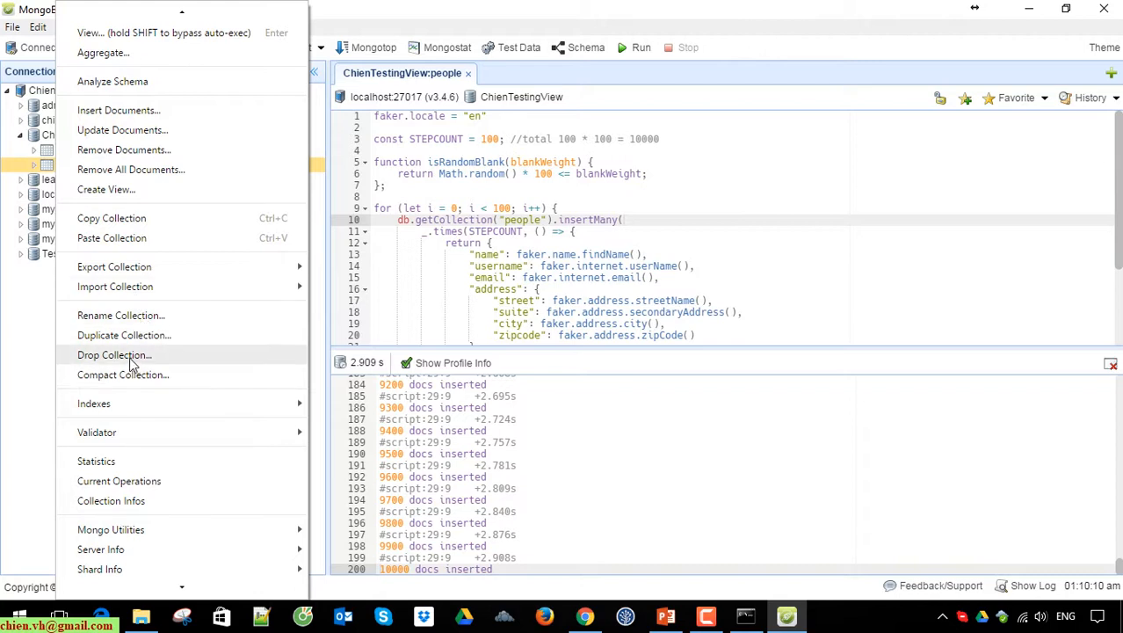
left_click(115, 355)
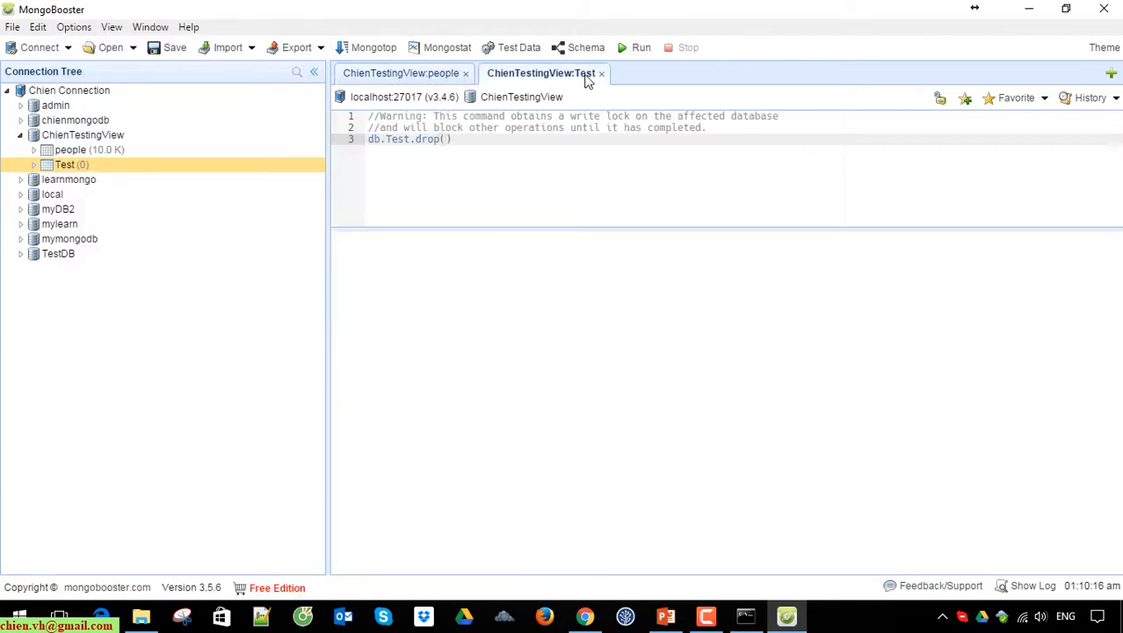
left_click(640, 48)
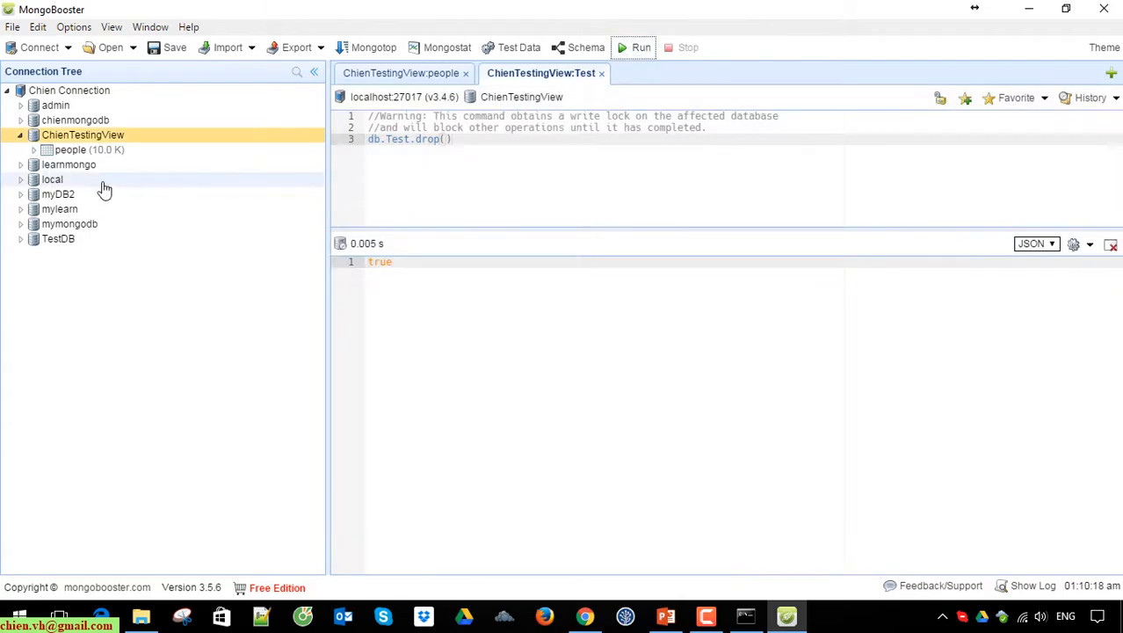
right_click(81, 134)
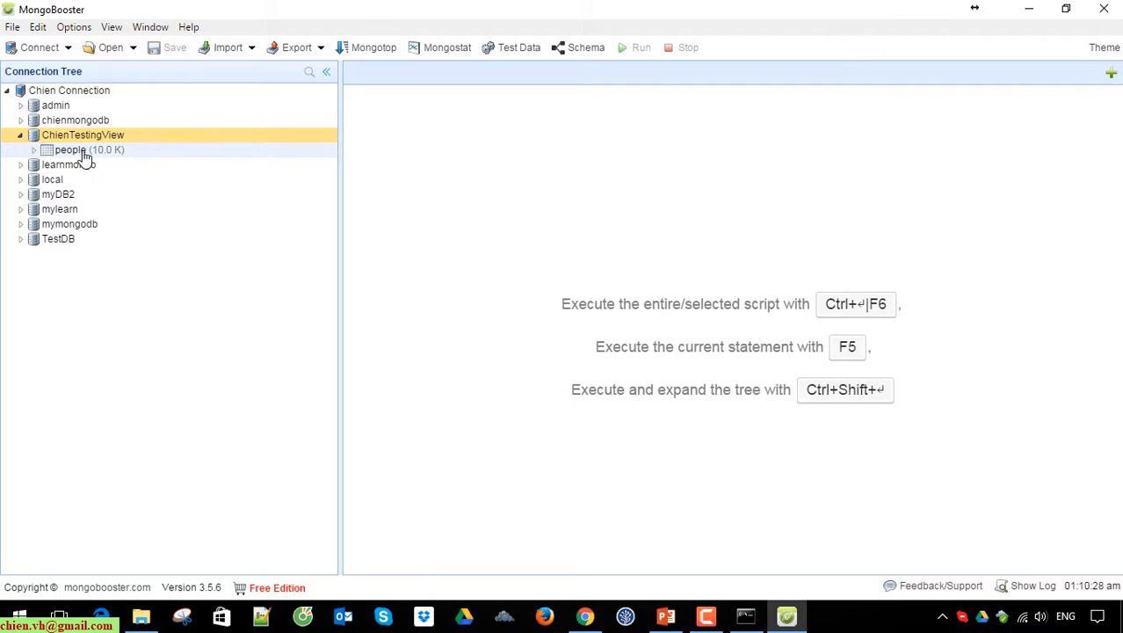
View the 10,000 people documents as a table, then narrow the connection tree panel.
double_click(70, 149)
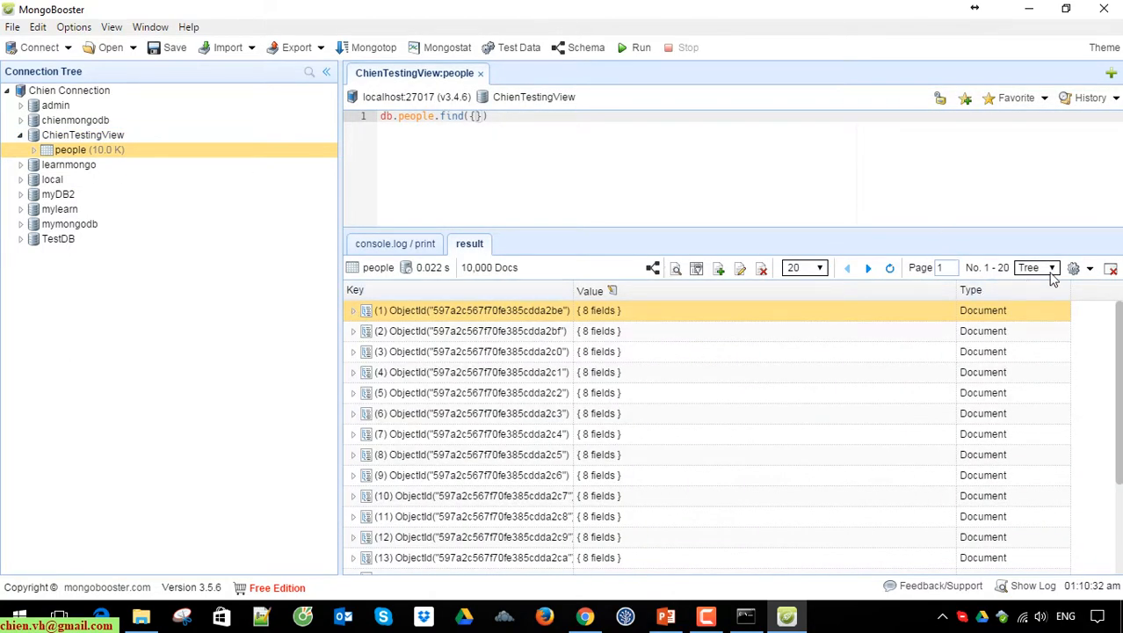
left_click(1035, 267)
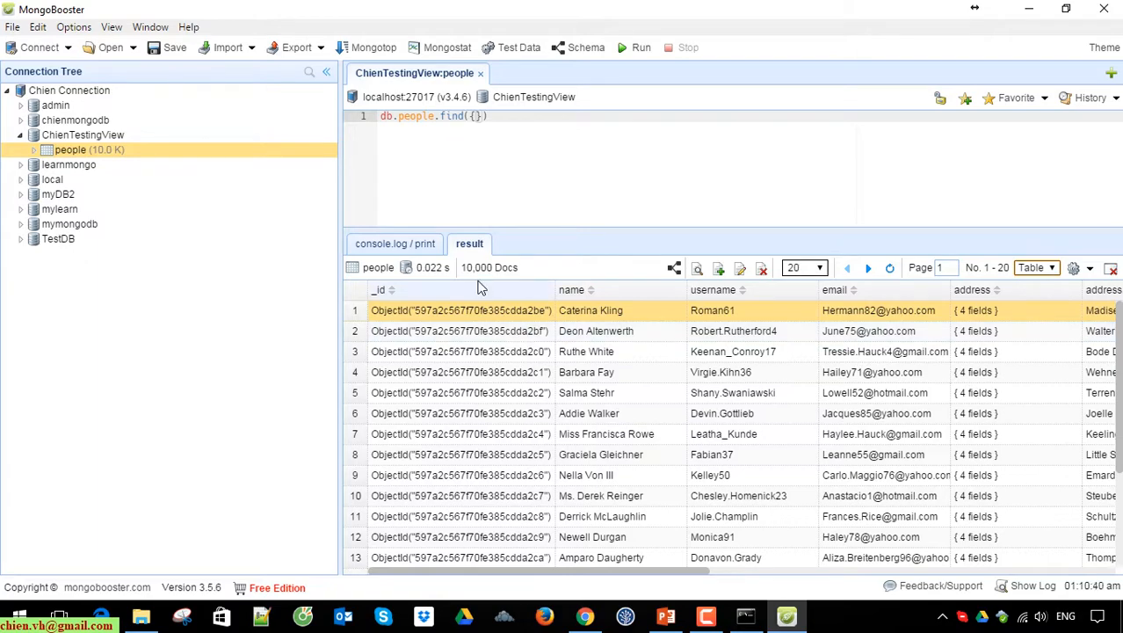
mouse_move(737, 306)
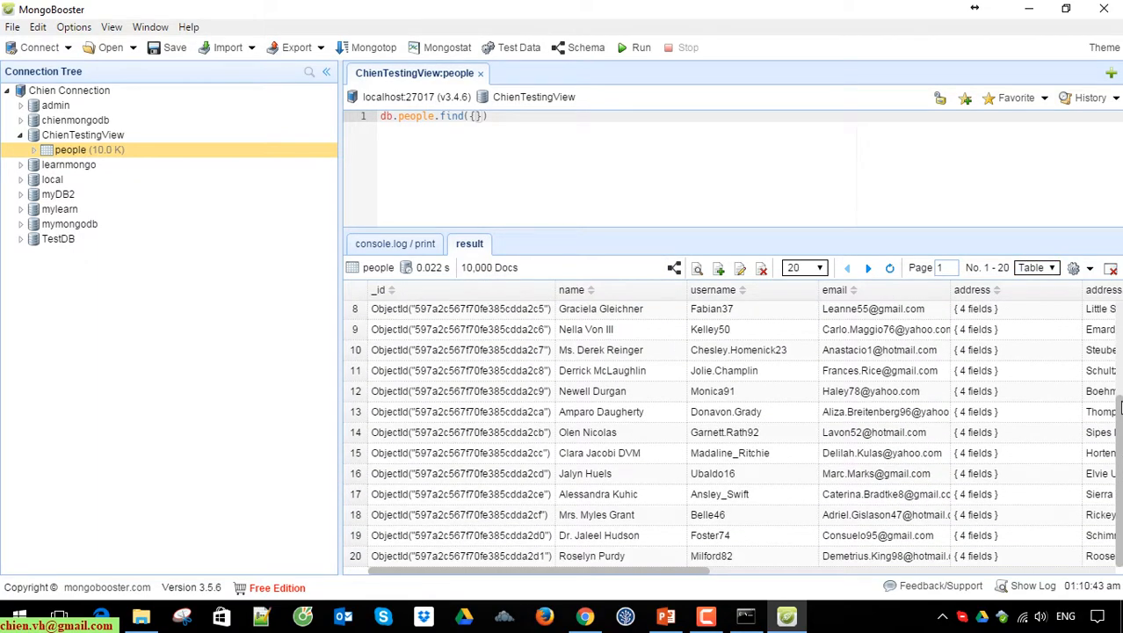
scroll("up", 3)
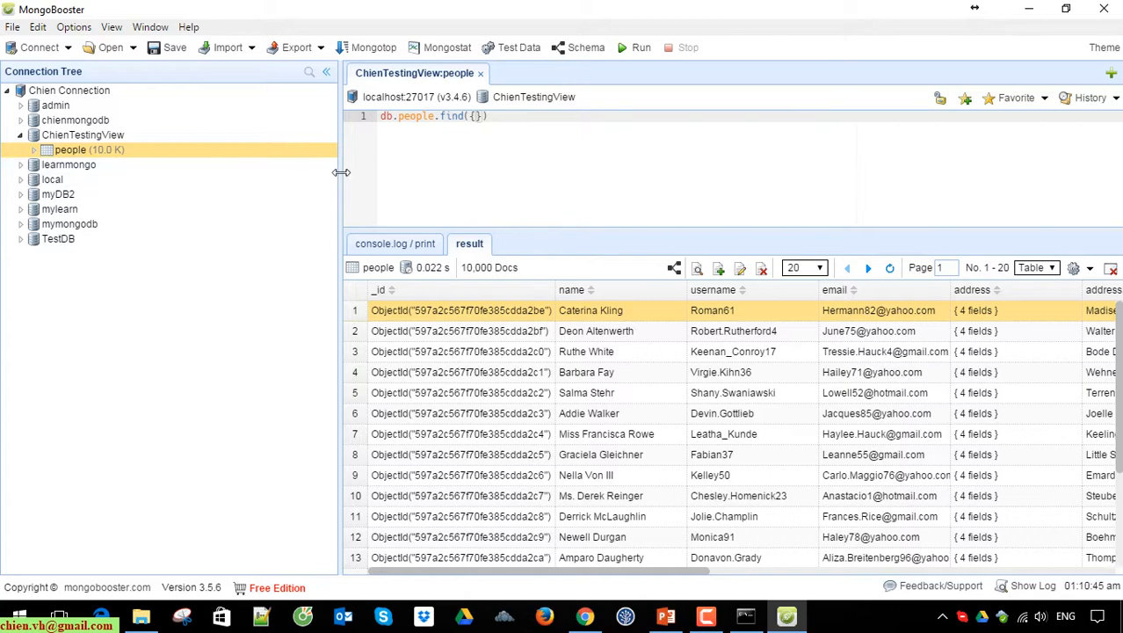
left_click_drag(341, 173, 271, 181)
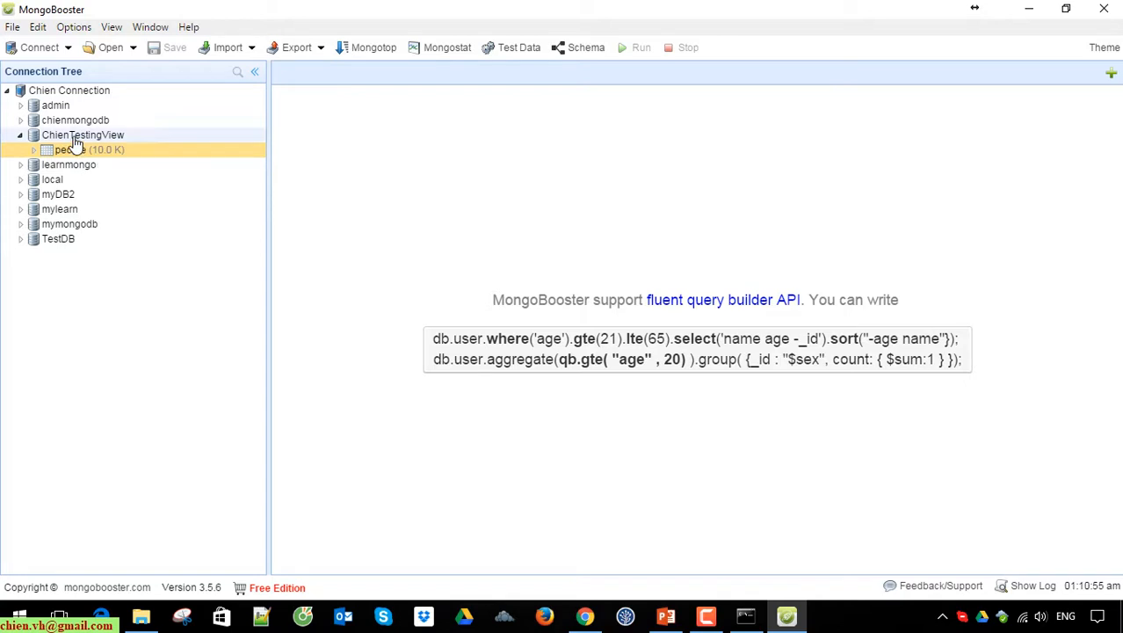
Create peopleView from people via saveAsView with dropIfExists:false and run the script.
right_click(67, 149)
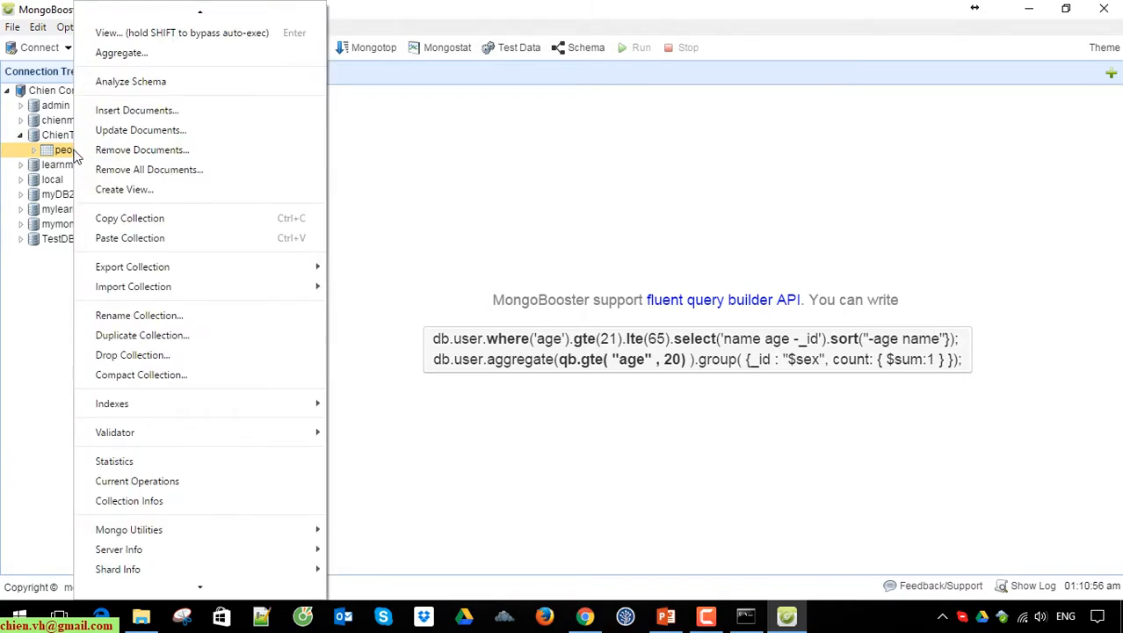
mouse_move(84, 162)
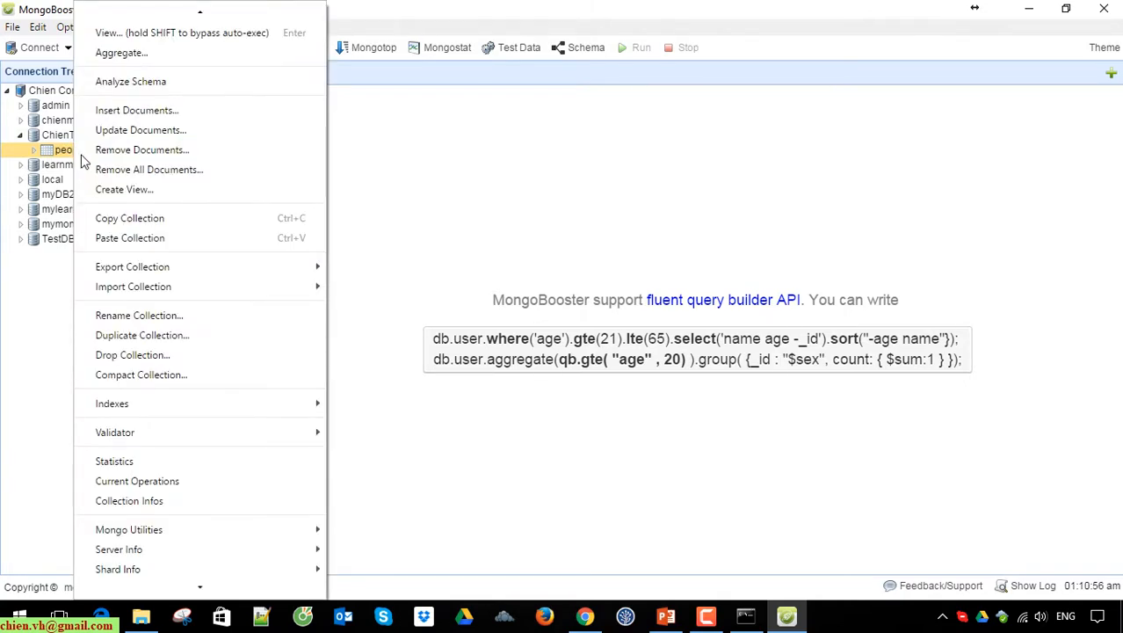
mouse_move(123, 190)
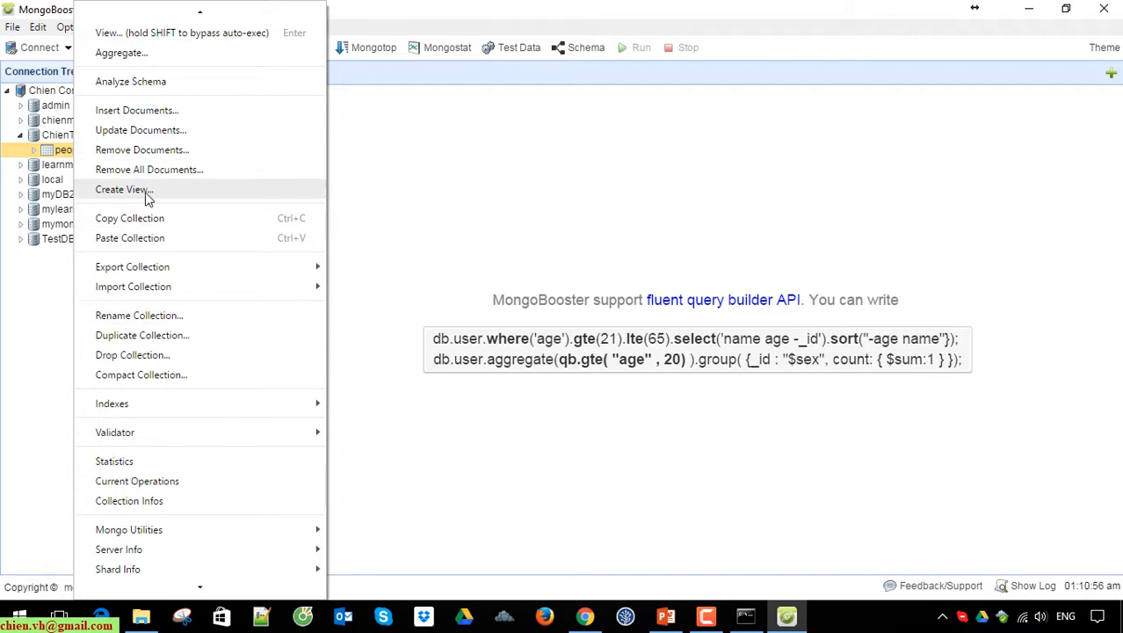
left_click(123, 190)
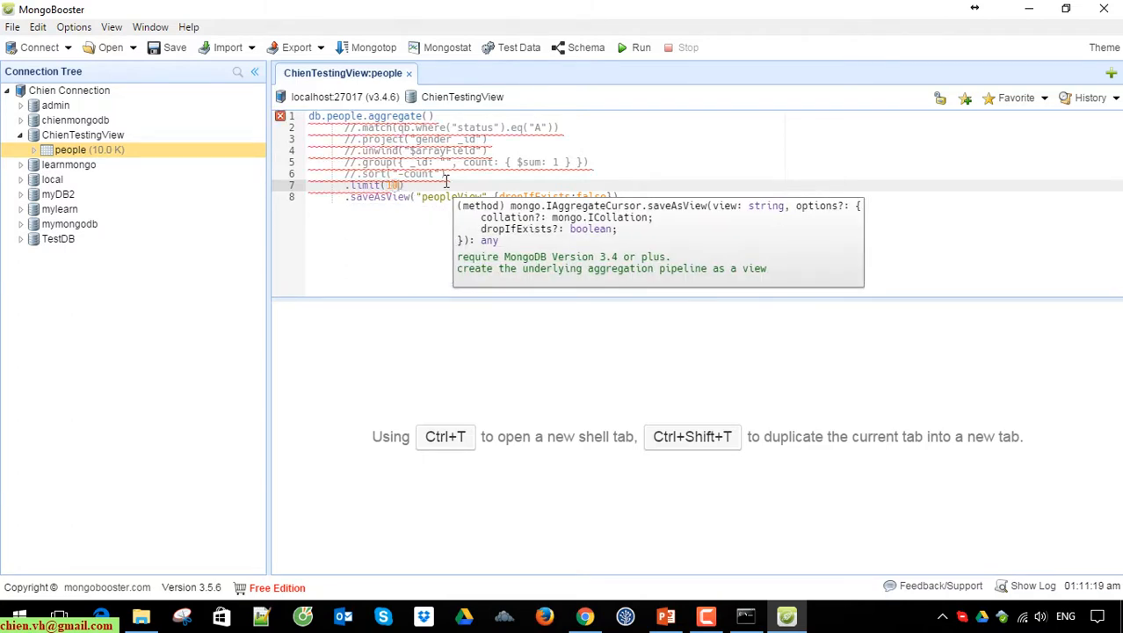
type(",{dropIfExists:false})")
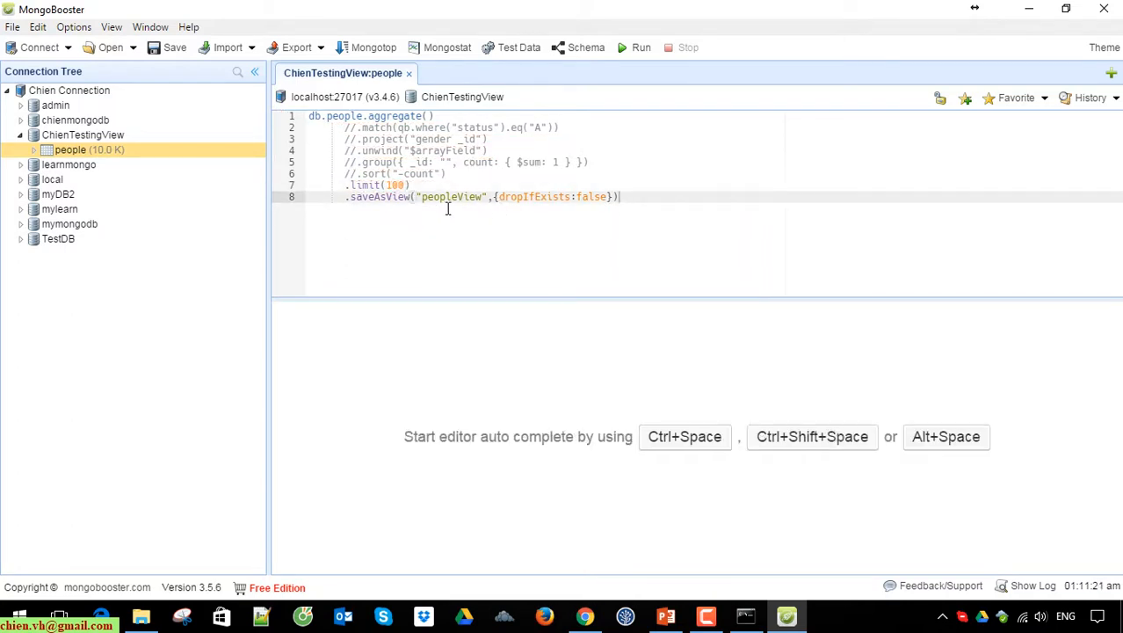
double_click(450, 197)
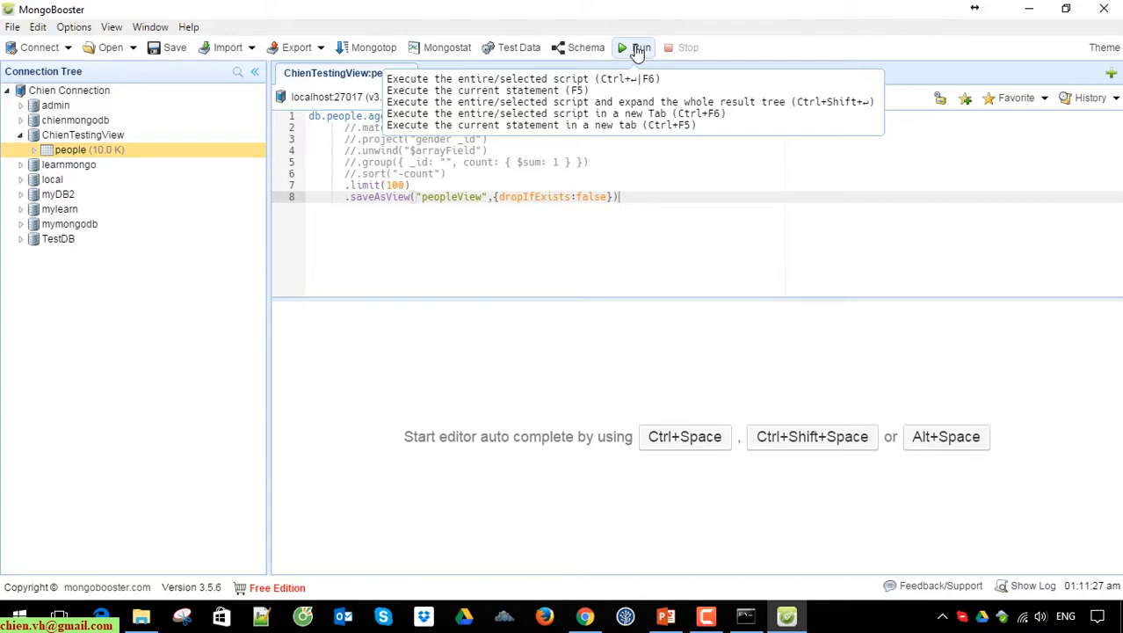
left_click(639, 47)
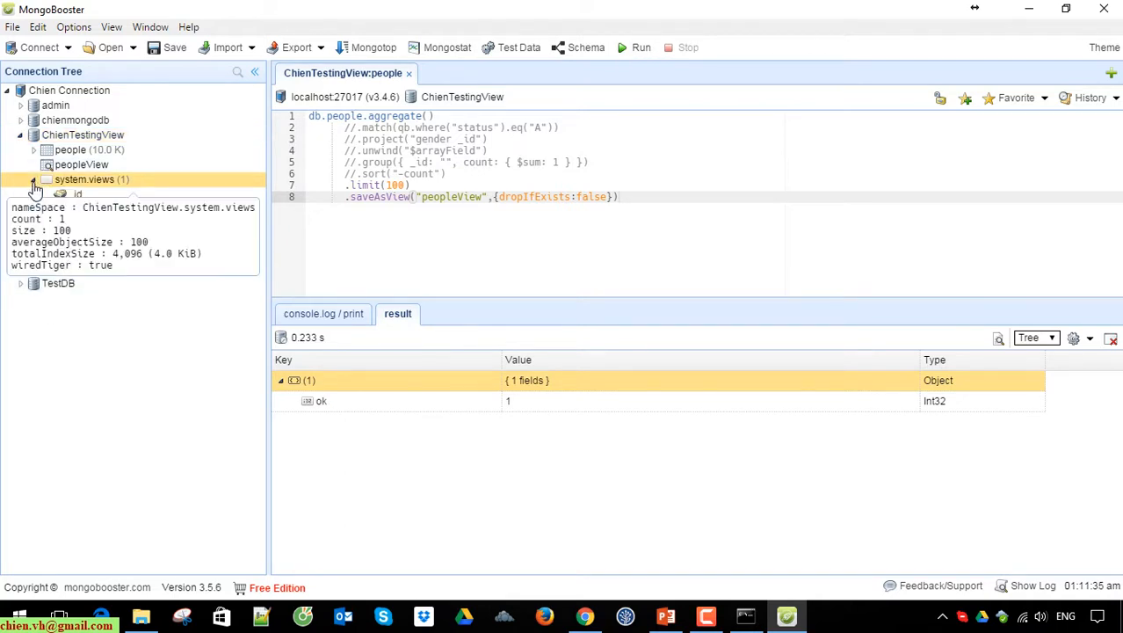
Show the single peopleView definition document stored in system.views, collapsed.
left_click(32, 179)
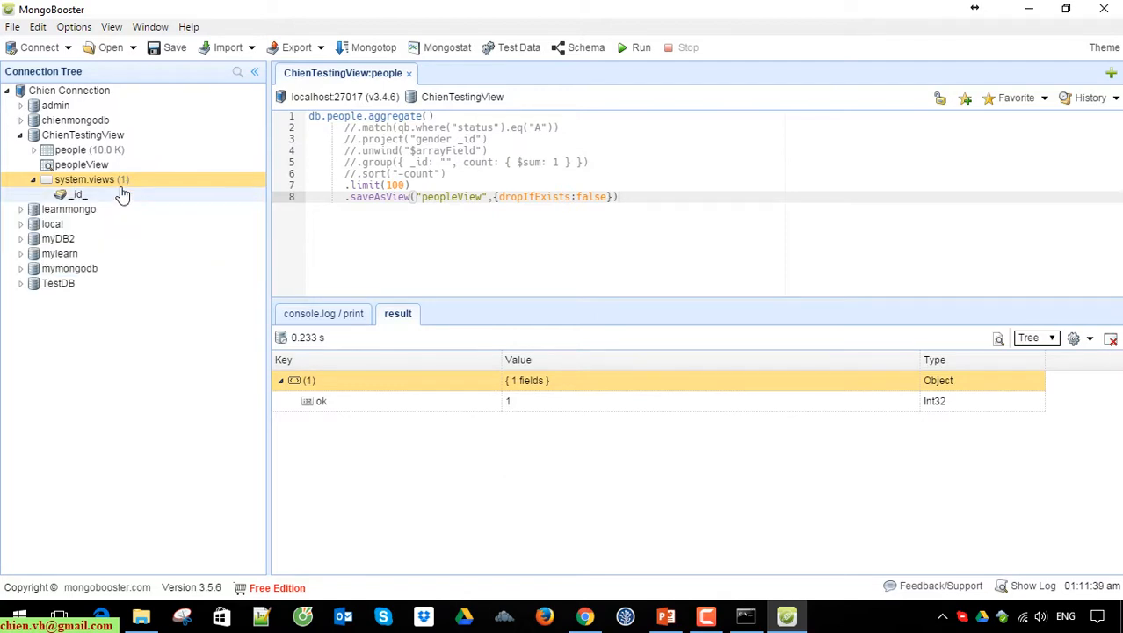
double_click(84, 180)
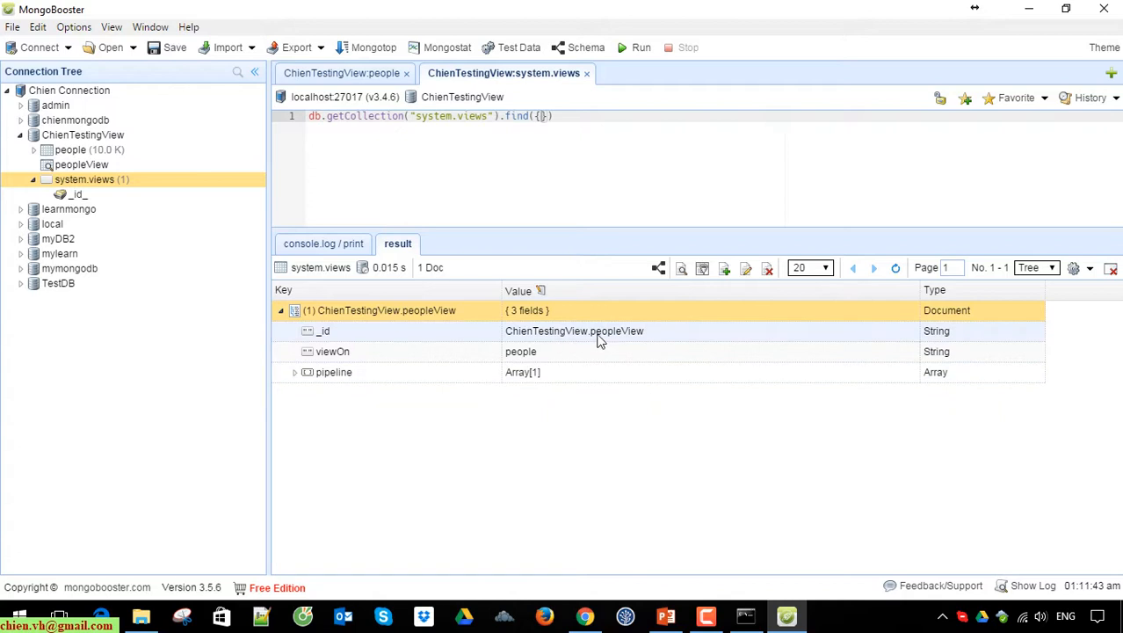
left_click(574, 331)
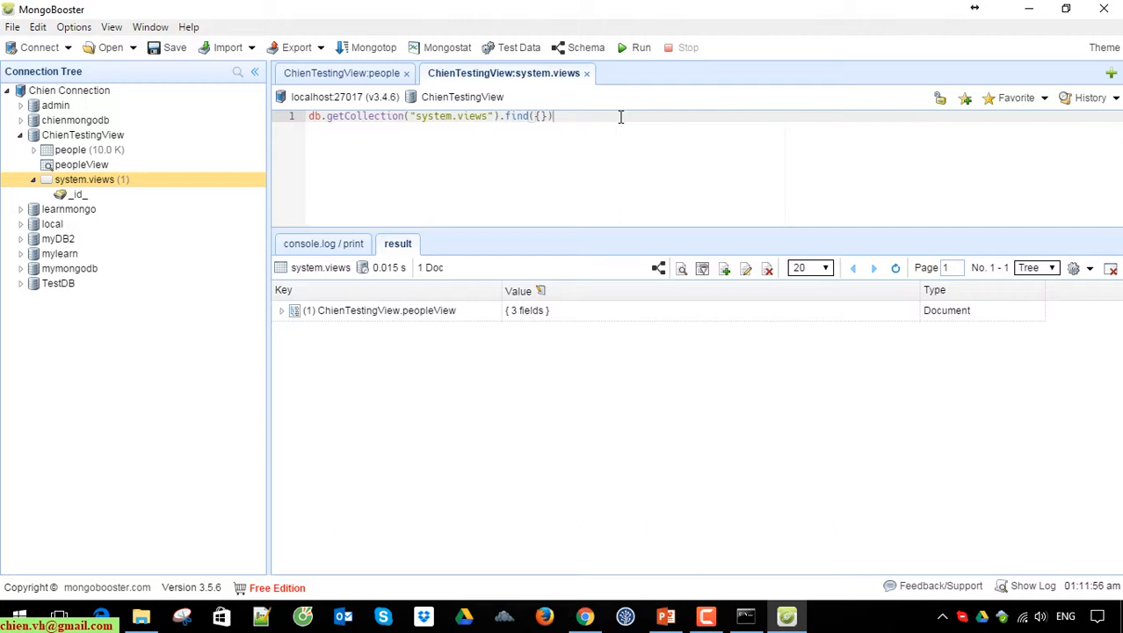
Run db.peopleView.find() to get its 100 documents, then return to the view-creation script.
type("db.")
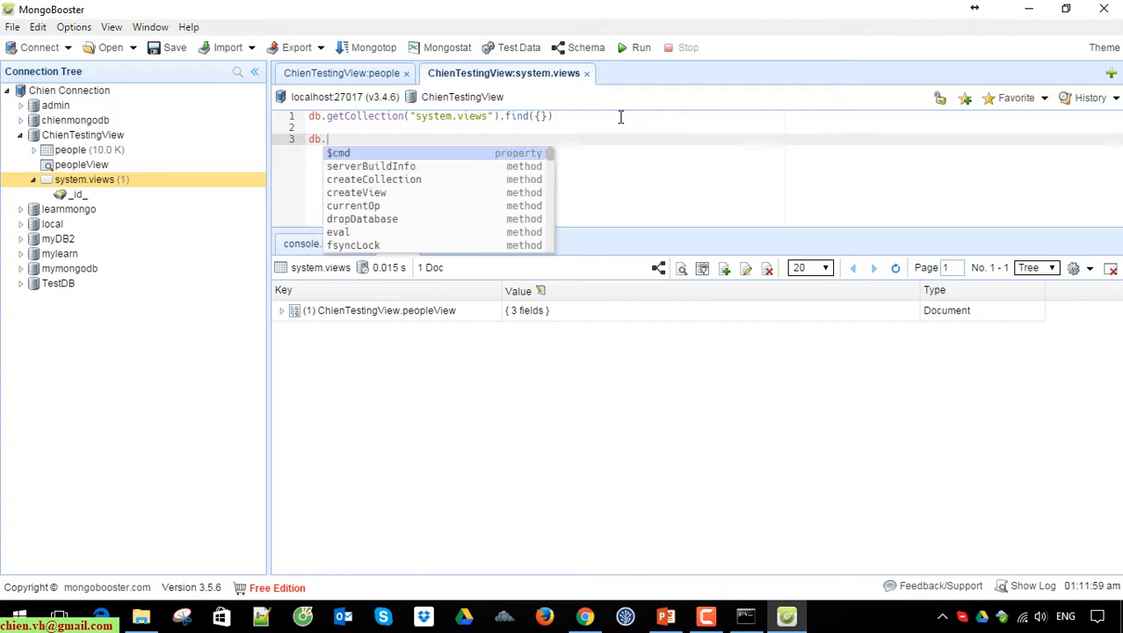
mouse_move(338, 153)
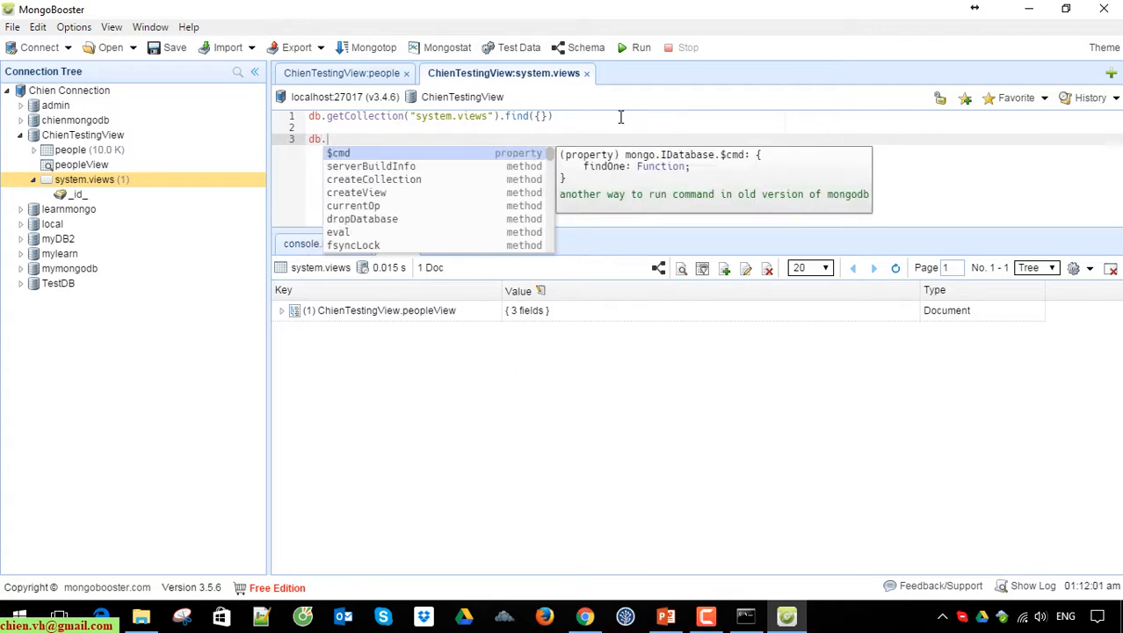
type("peopleView")
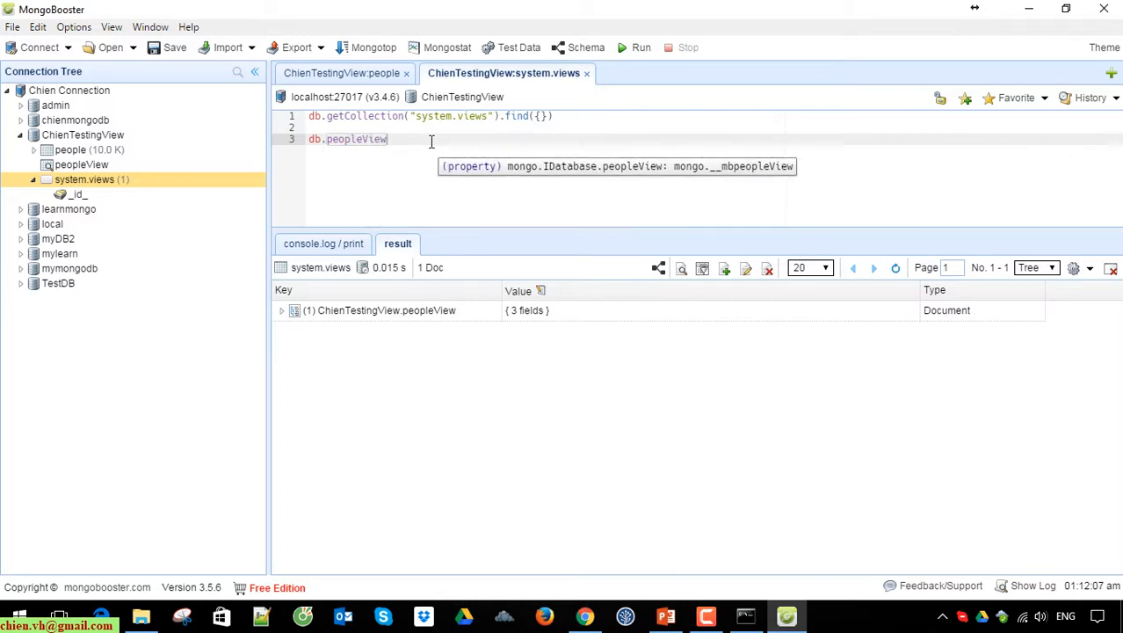
type(".find(")
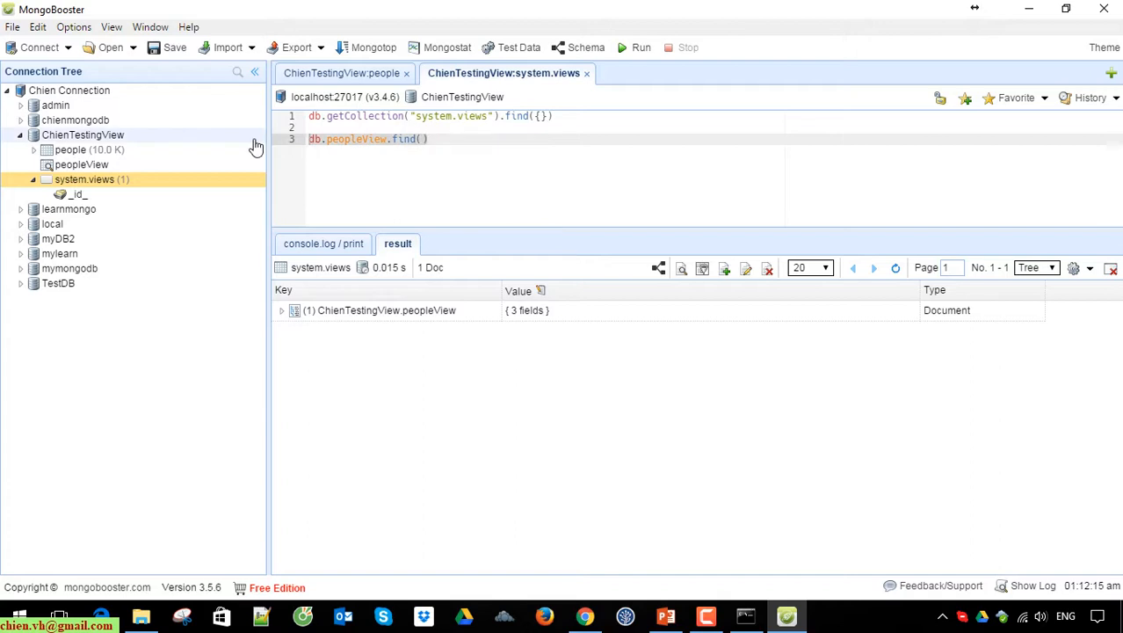
left_click(639, 48)
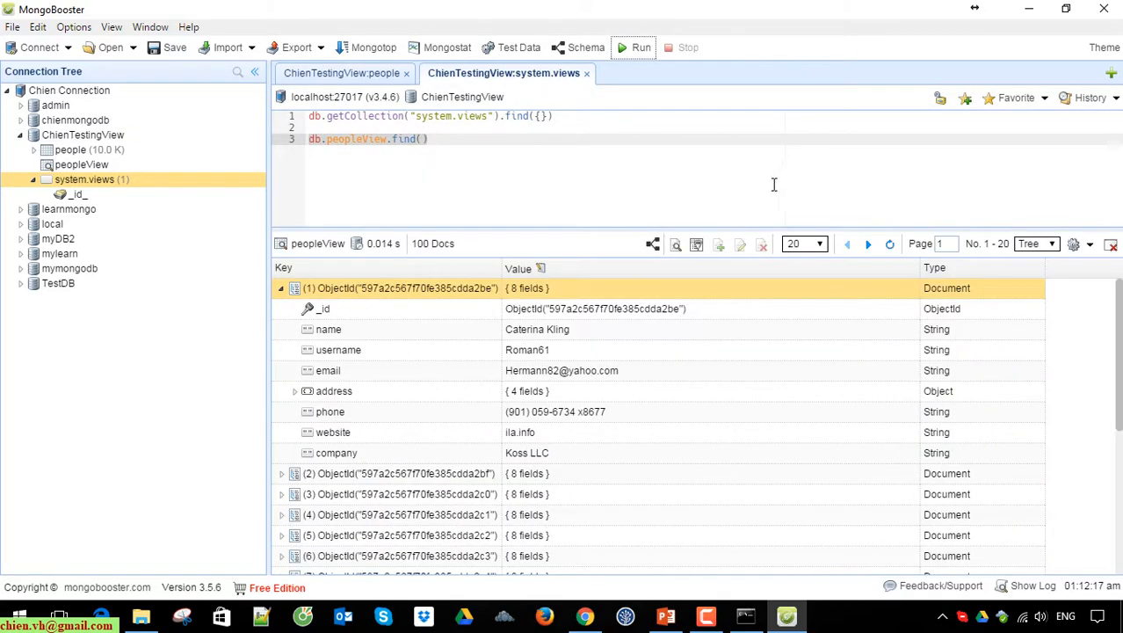
mouse_move(439, 289)
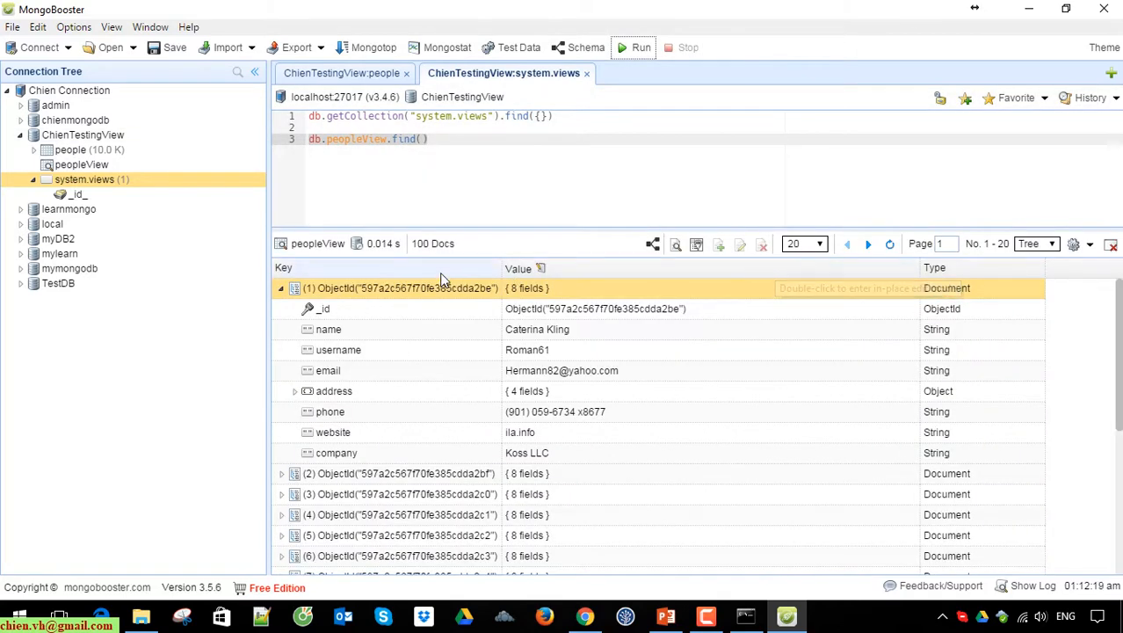
mouse_move(432, 242)
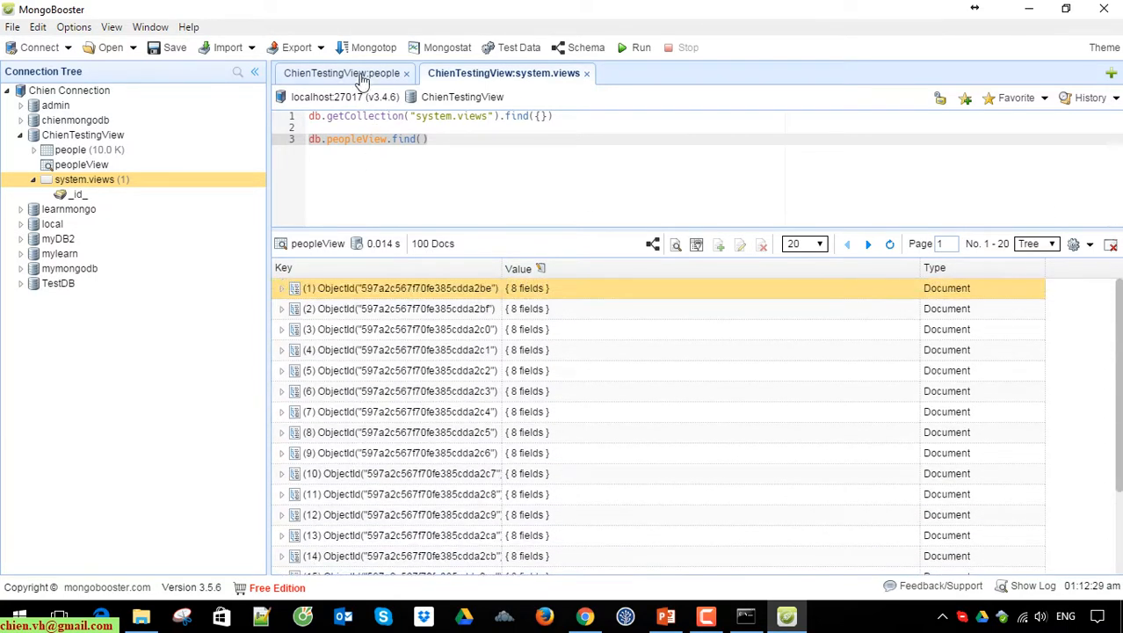
left_click(343, 74)
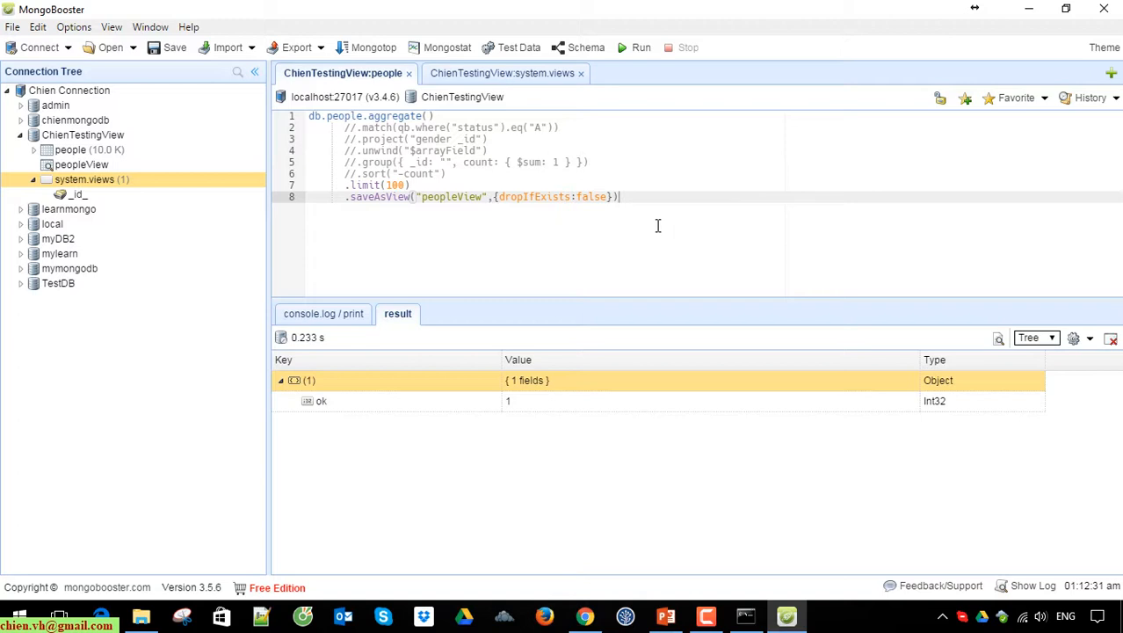